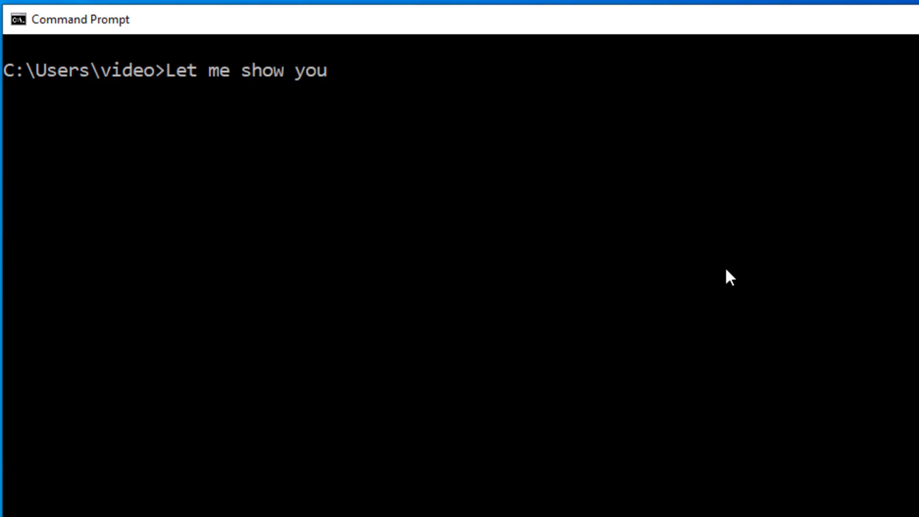
Enter the intro '5 tips to get more out of your Desktop on Windows' and 'Ready' in Command Prompt.
type("5 tips to get m")
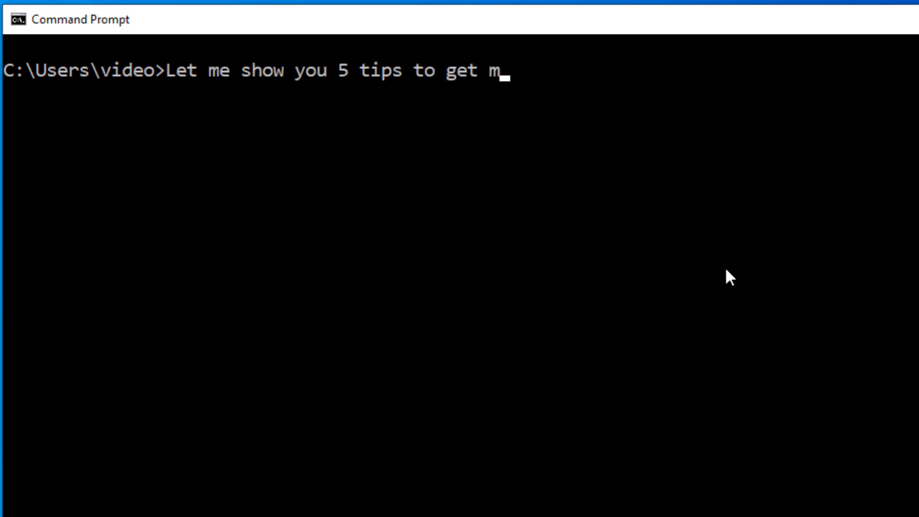
type("ore out of your")
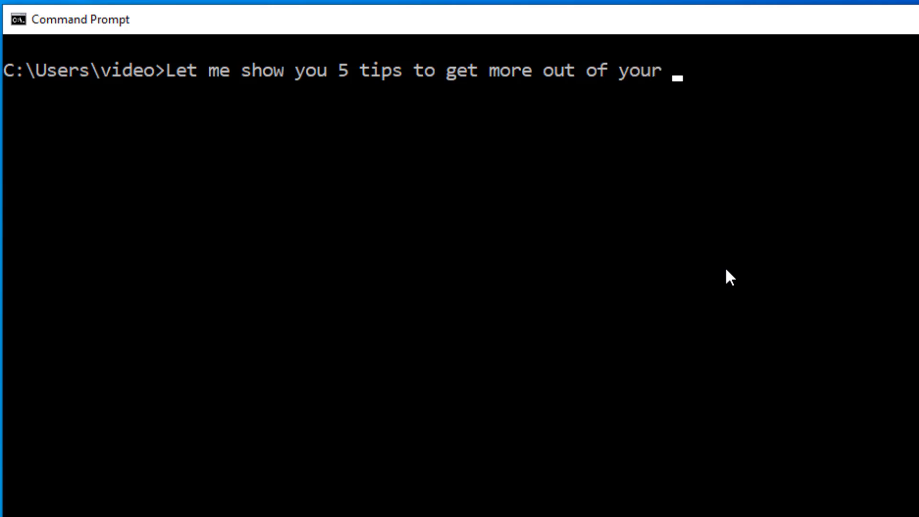
type("Desktop on Windo")
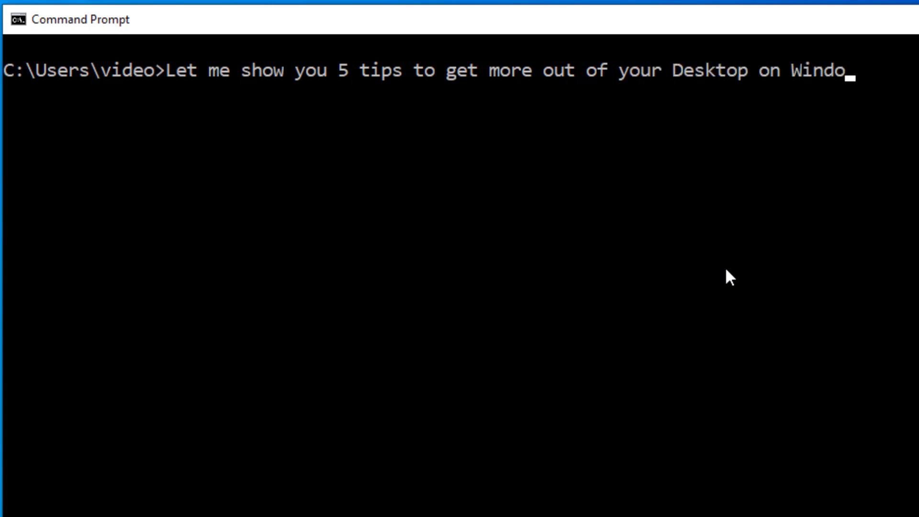
type("Ready")
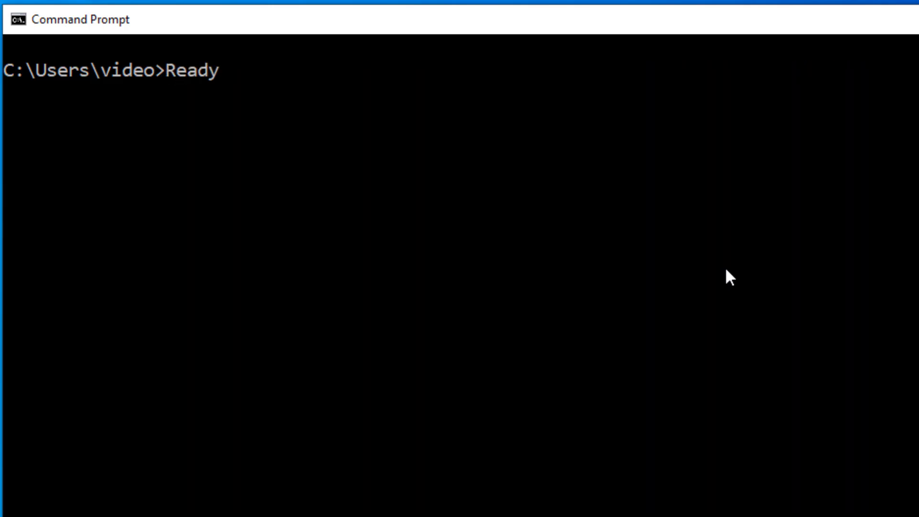
Enter 'Tip #1' and the heading 'How to setup and use Virtual Desktops.'.
type("T")
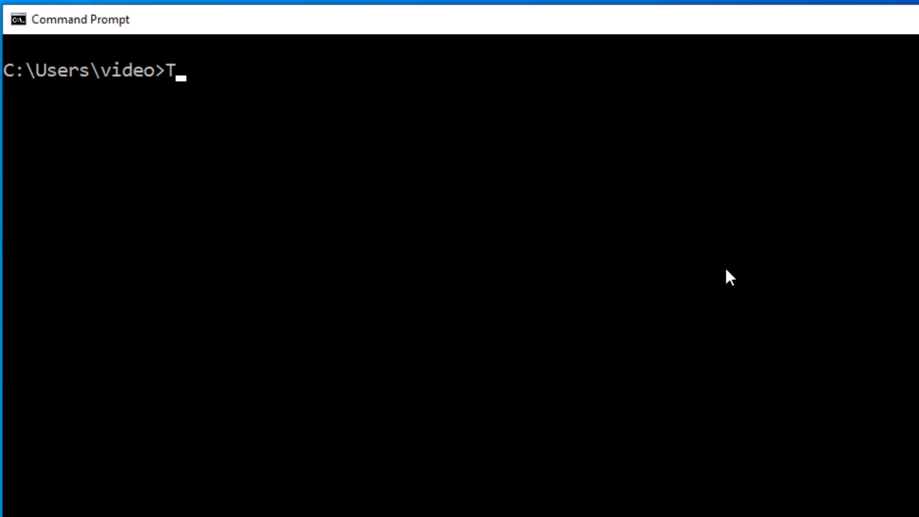
type("ip #1")
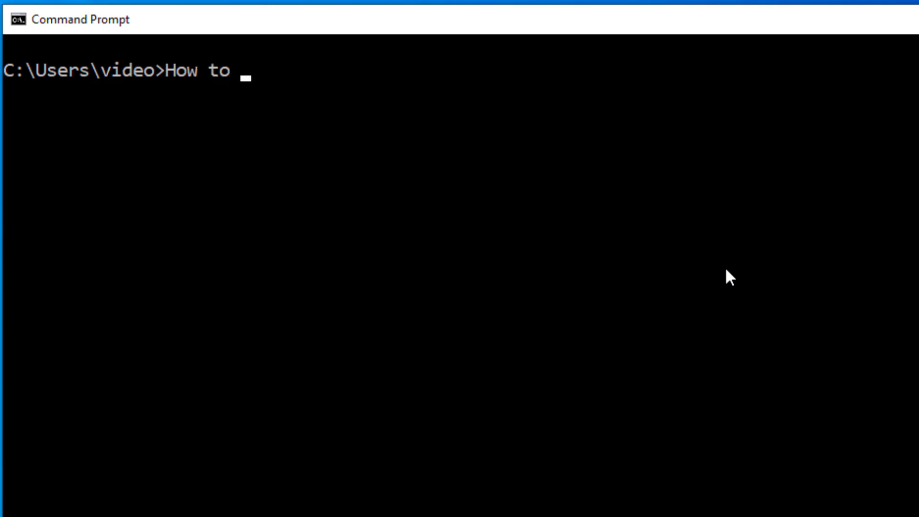
type("setup and use Virtu")
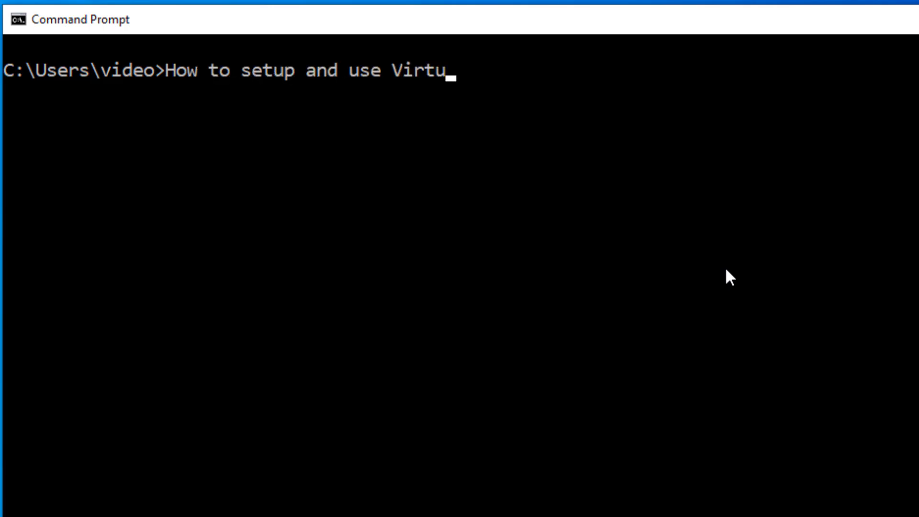
type("al Desktops.")
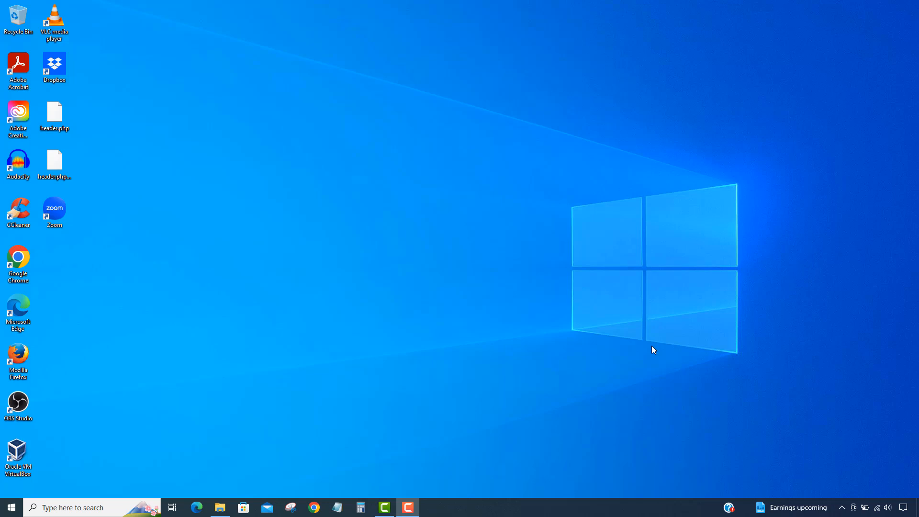
mouse_move(557, 327)
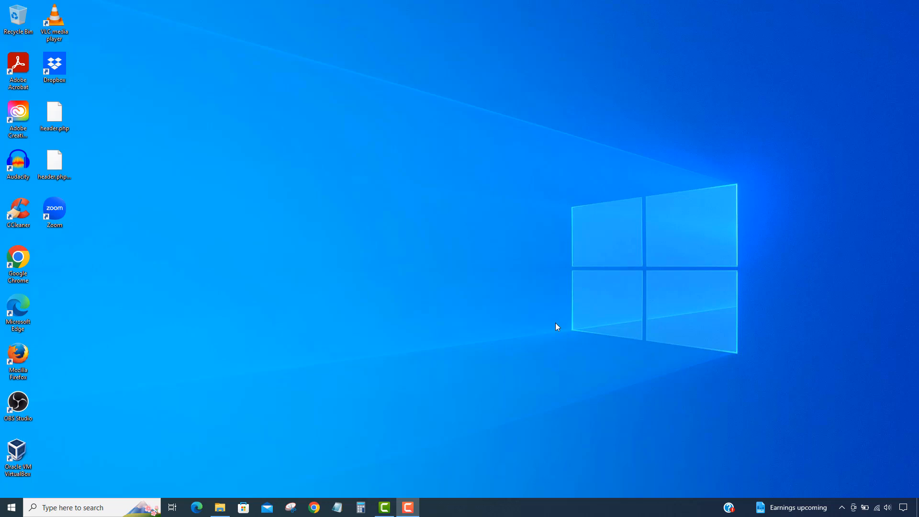
mouse_move(171, 507)
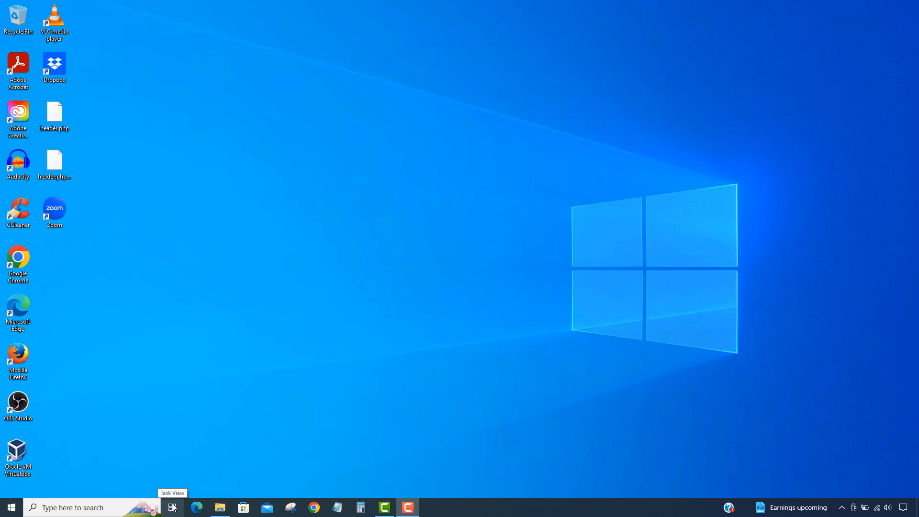
From Task View, add new virtual desktops until Desktop 1 through Desktop 4 exist.
left_click(171, 507)
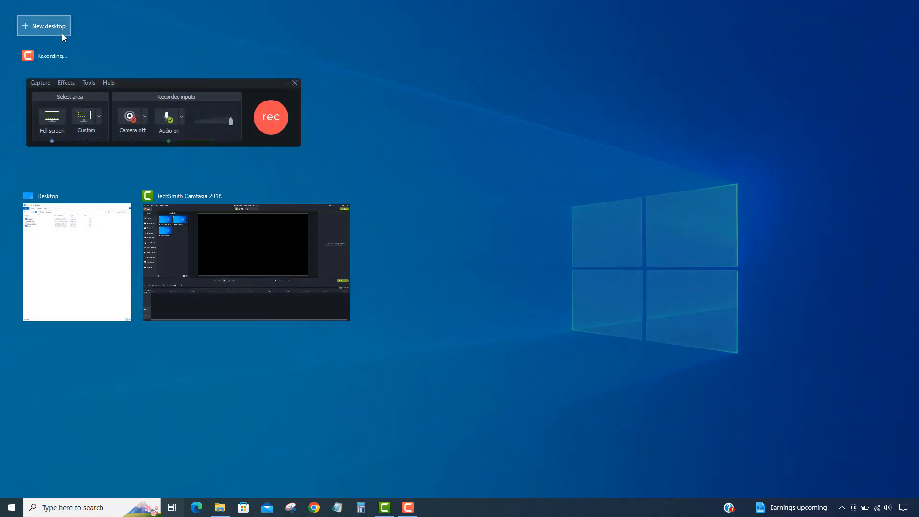
left_click(44, 26)
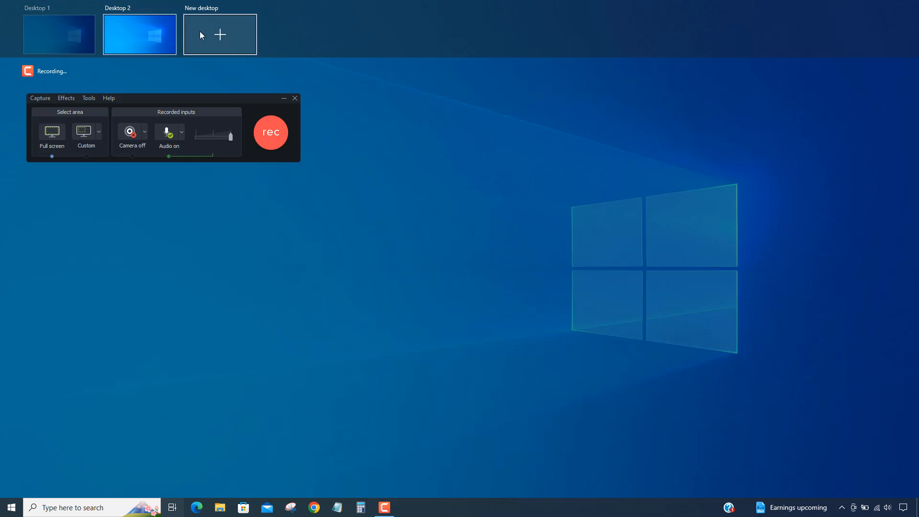
left_click(220, 35)
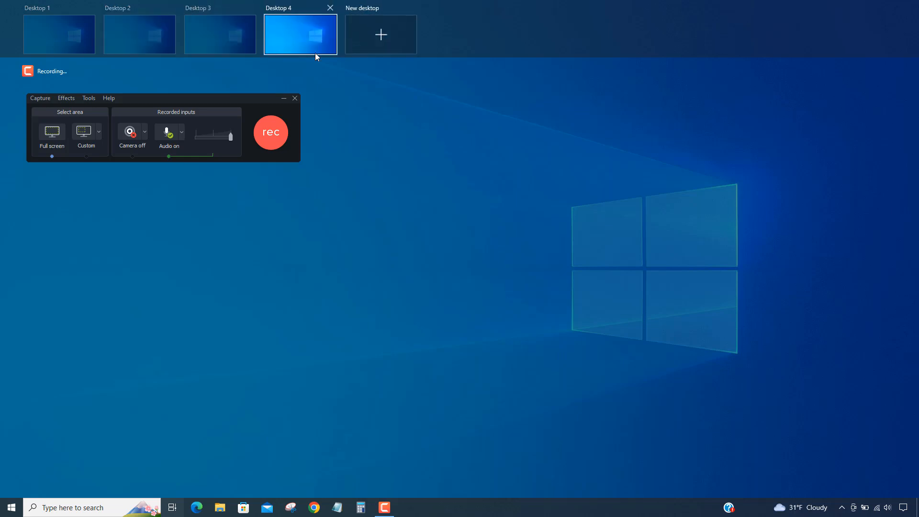
mouse_move(381, 34)
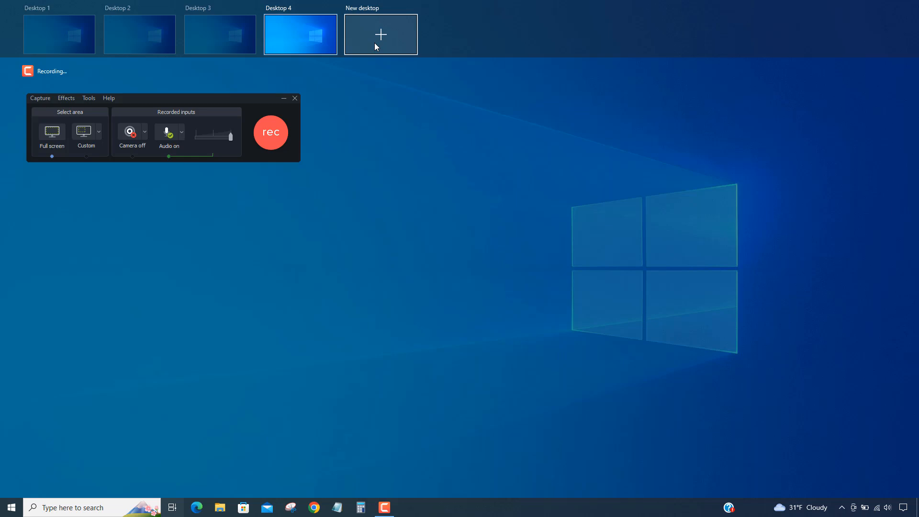
left_click(58, 34)
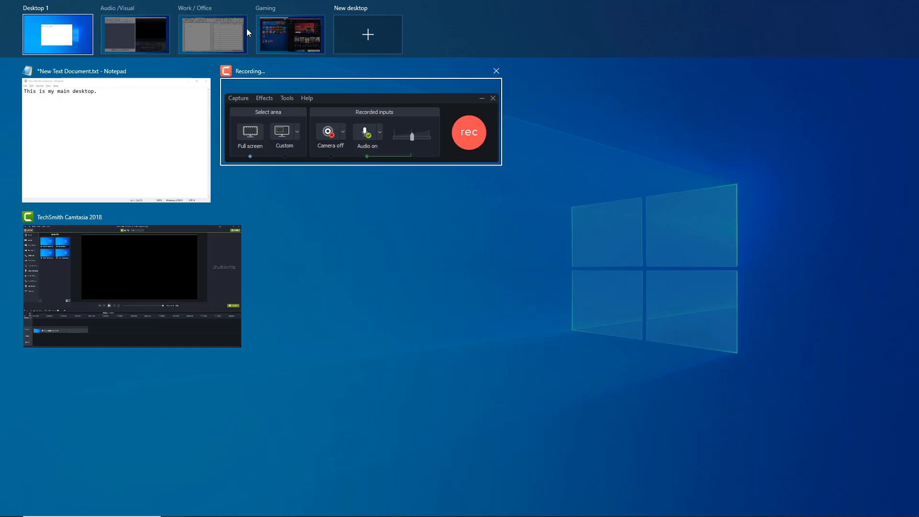
Preview the Gaming, Audio /Visual and Work / Office desktops and their apps in Task View.
left_click(289, 35)
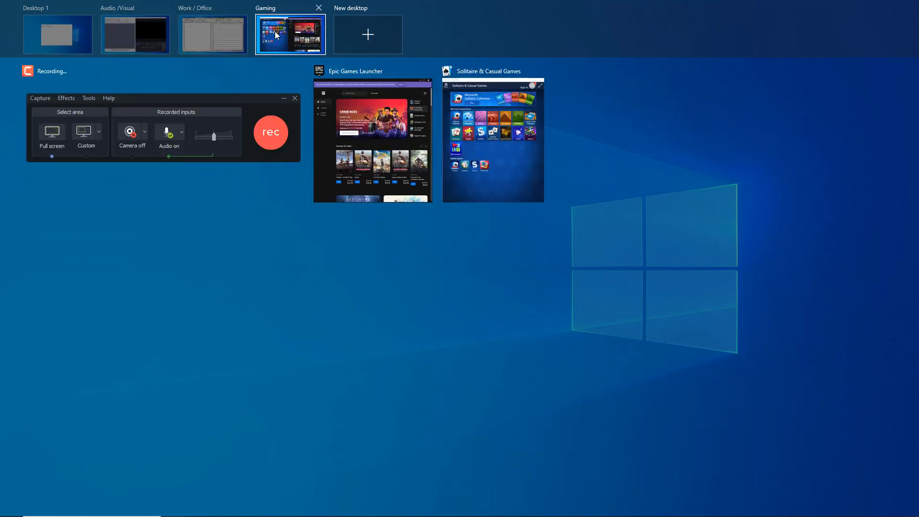
left_click(135, 35)
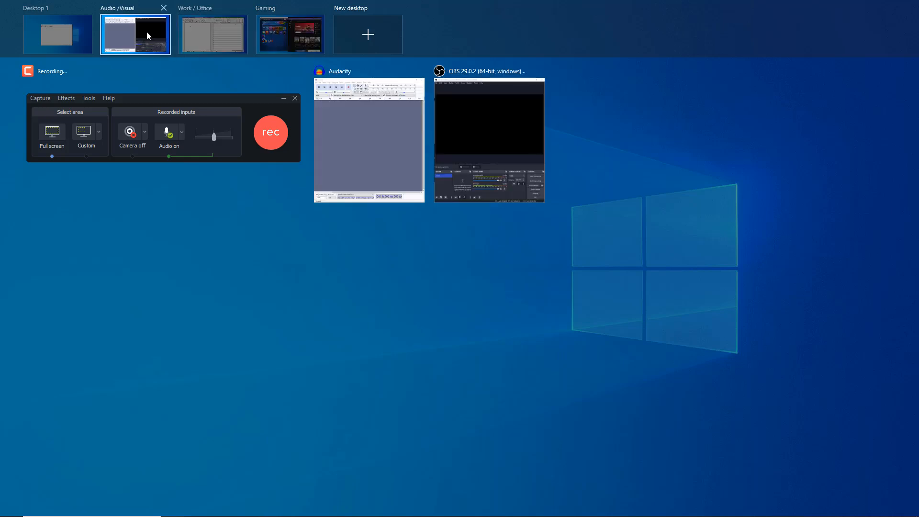
left_click(213, 35)
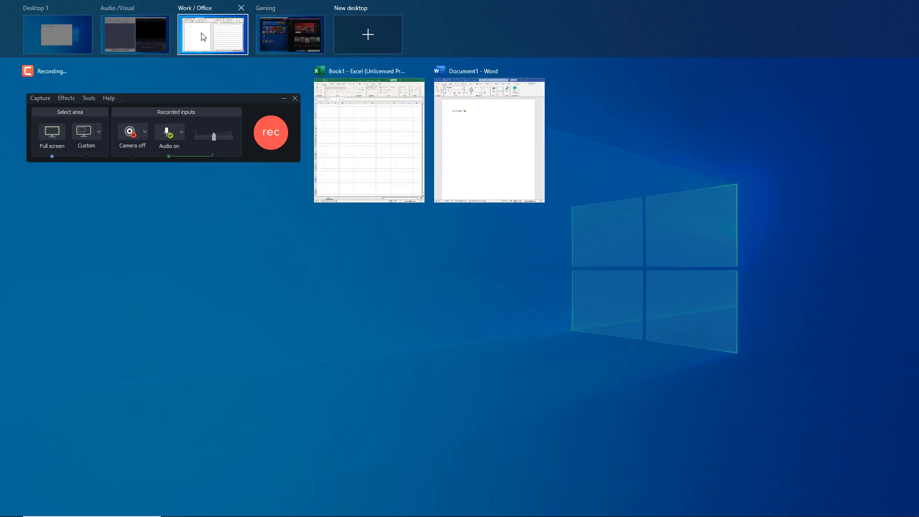
left_click(289, 34)
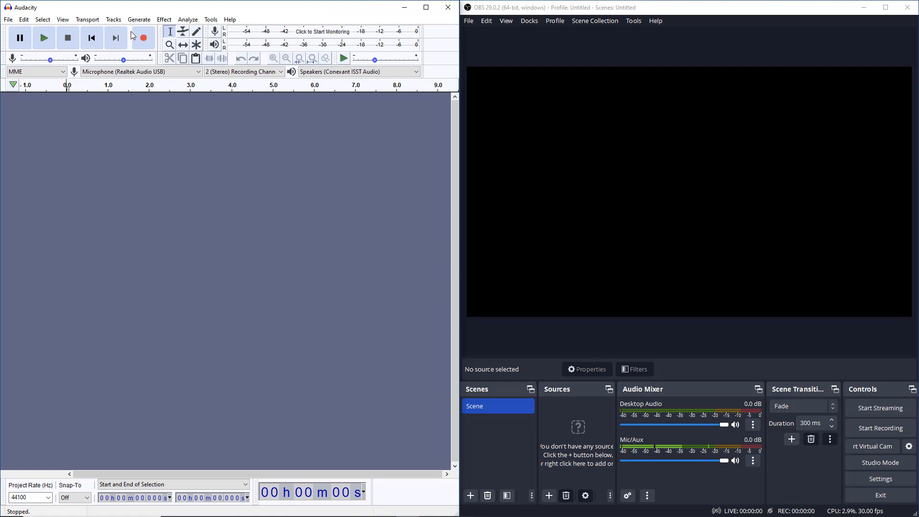
mouse_move(352, 164)
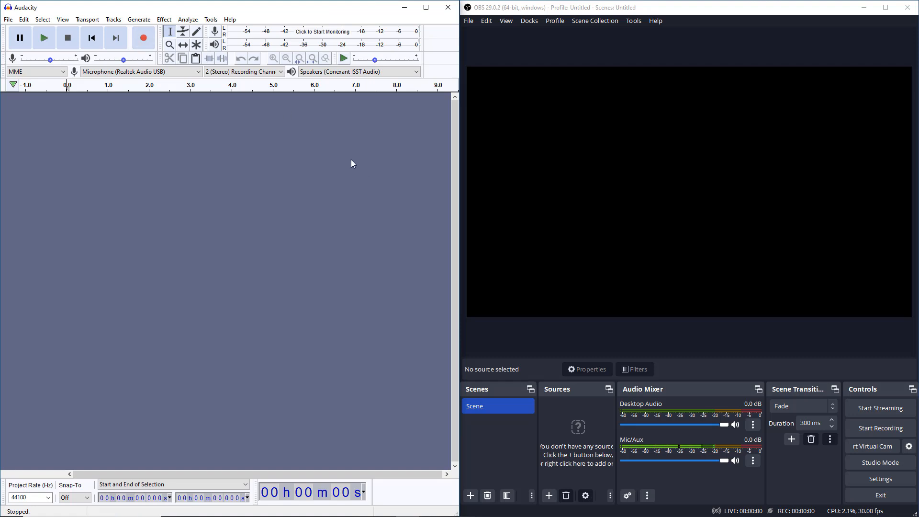
mouse_move(555, 182)
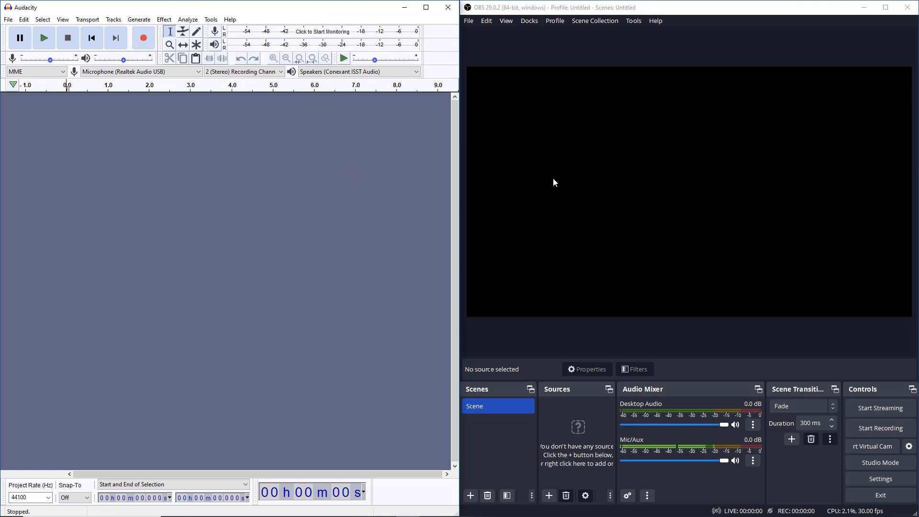
mouse_move(469, 230)
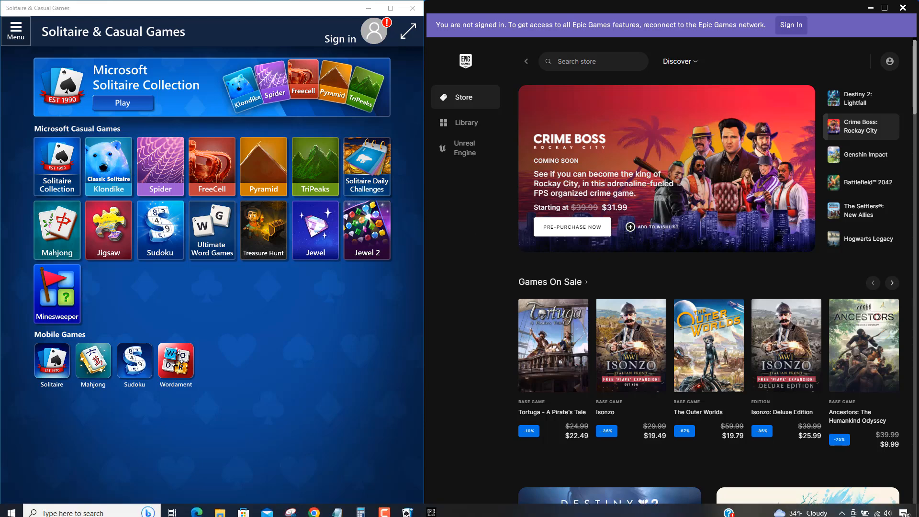
Add further empty virtual desktops in Task View, reaching Desktop 7.
left_click(368, 35)
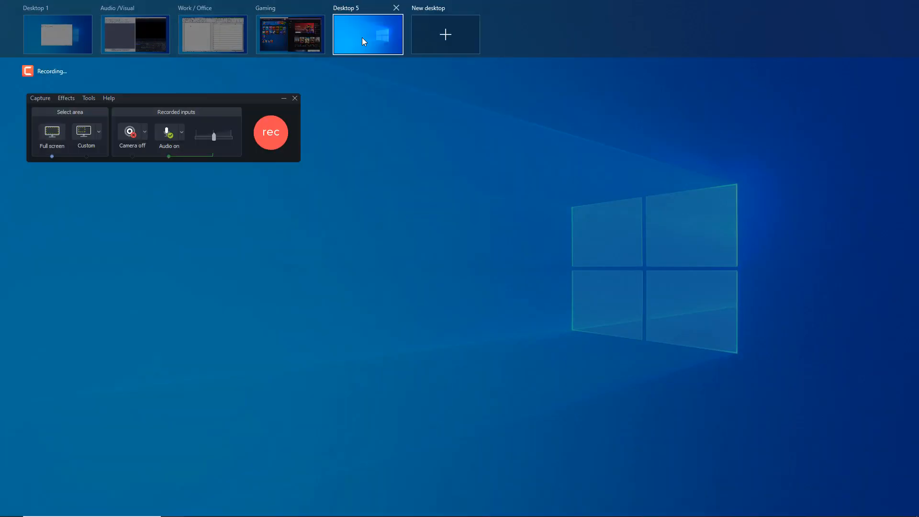
left_click(446, 34)
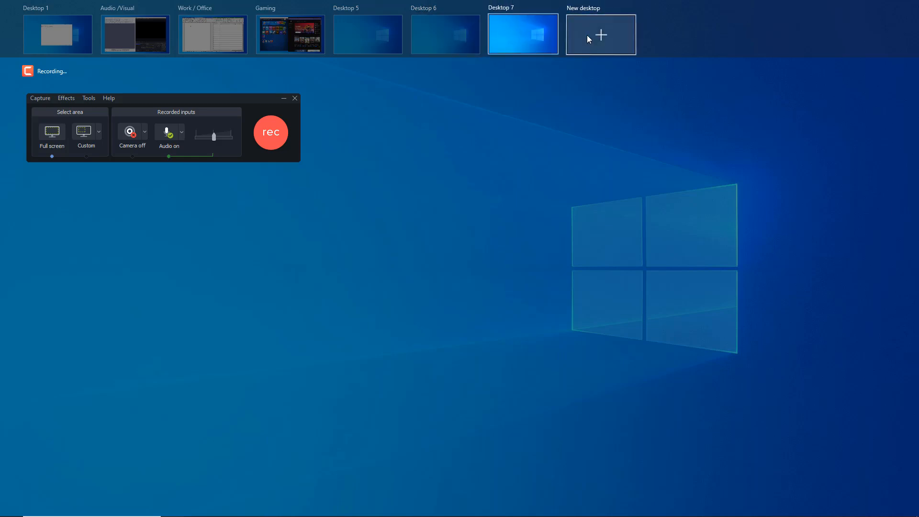
mouse_move(581, 87)
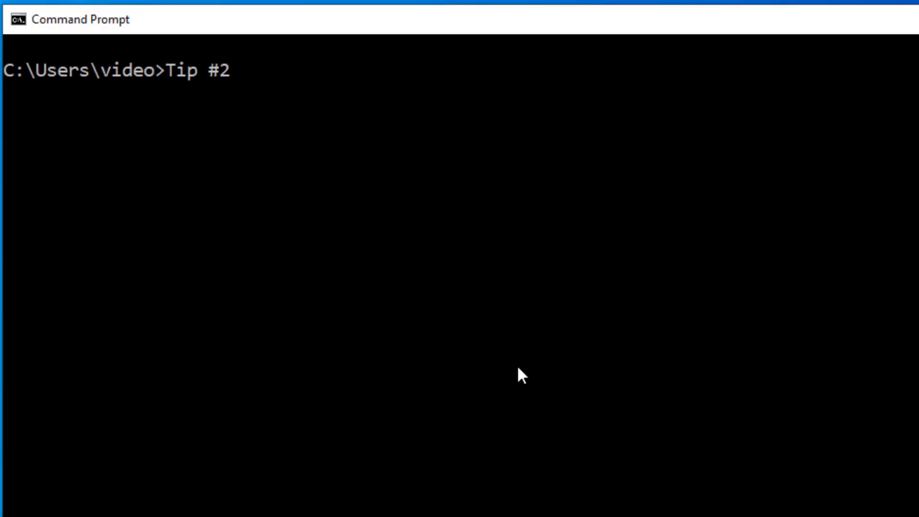
Enter the Tip #2 heading 'How to disable Desktop Icons...' in Command Prompt.
type("How to")
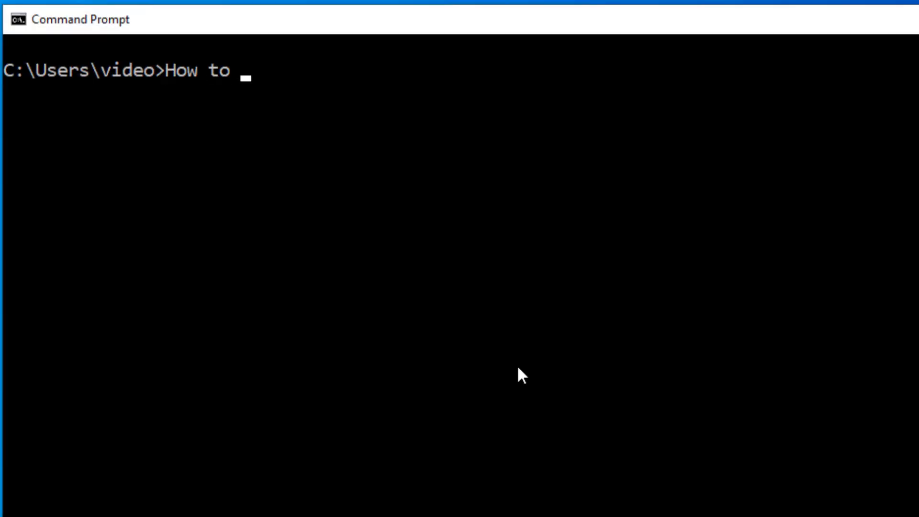
type("disable Desktop Ic")
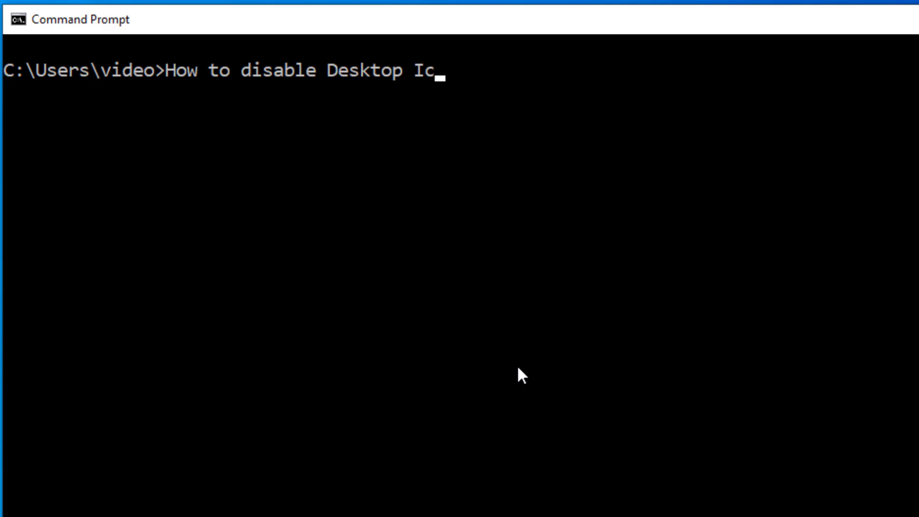
type("ons...")
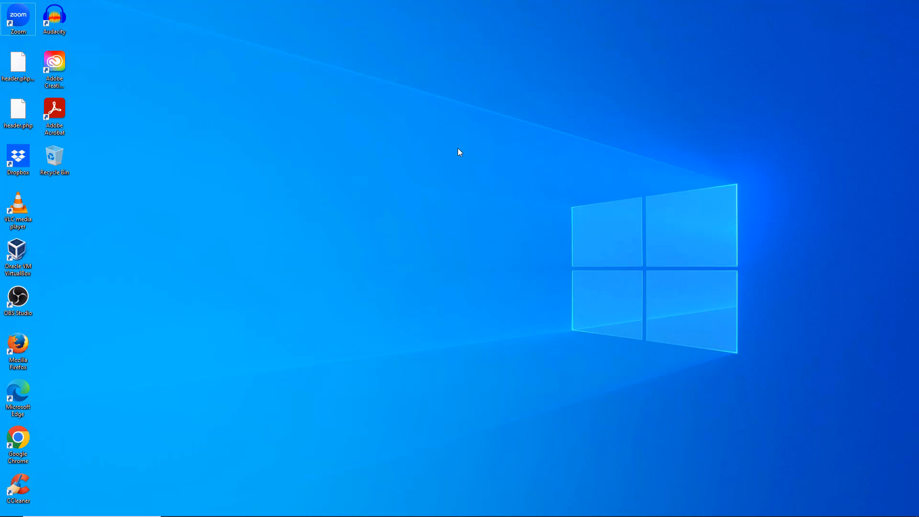
right_click(459, 152)
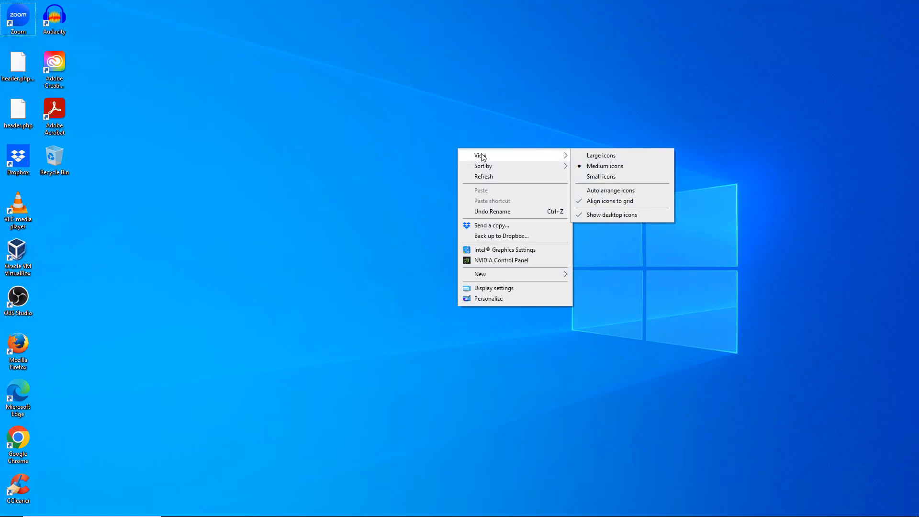
mouse_move(610, 215)
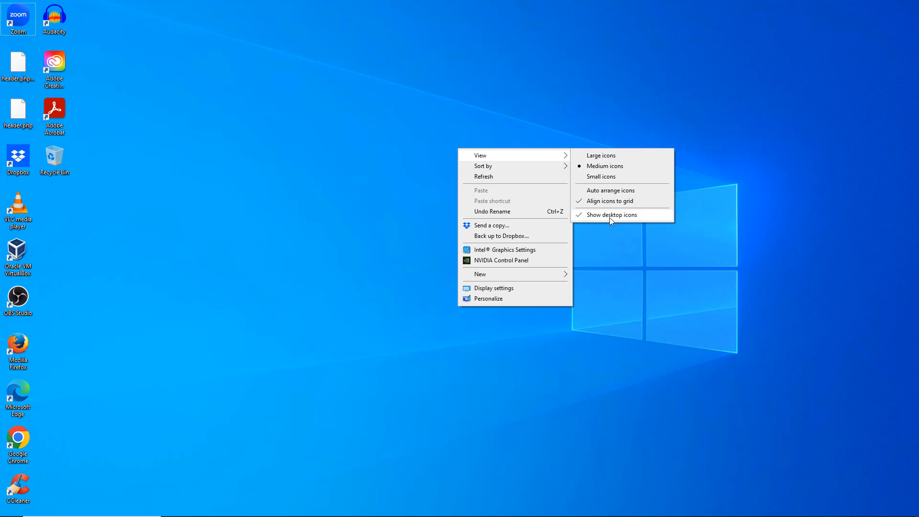
left_click(613, 215)
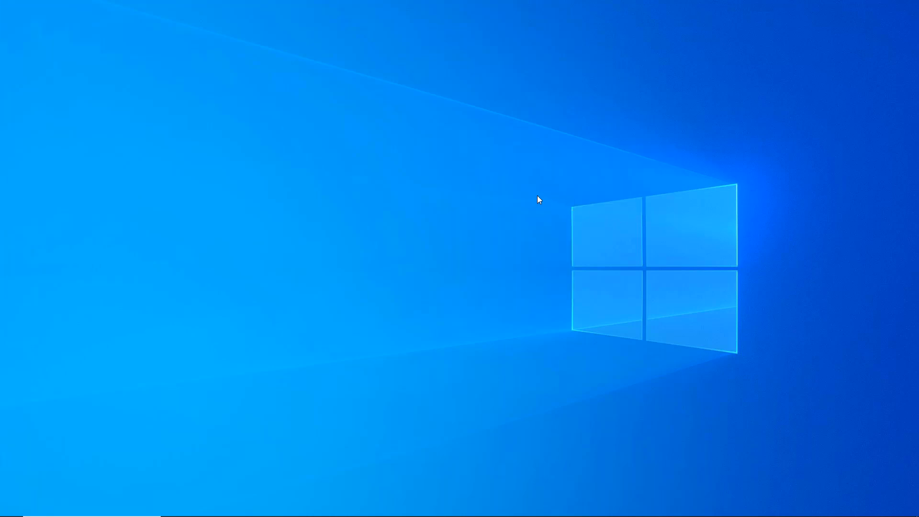
mouse_move(490, 156)
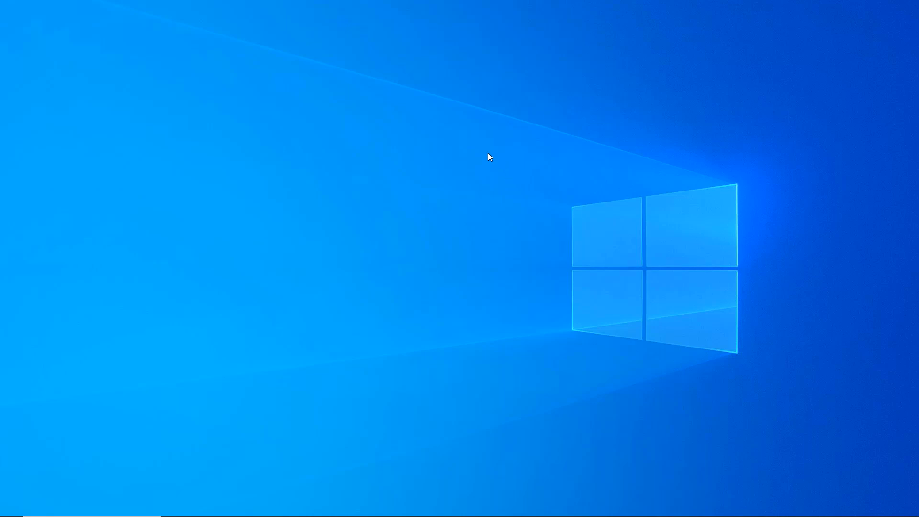
right_click(491, 156)
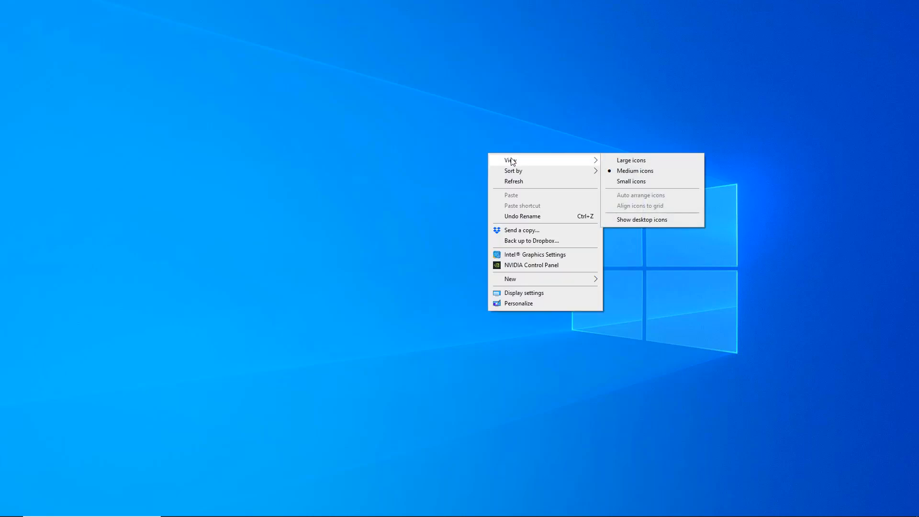
mouse_move(649, 224)
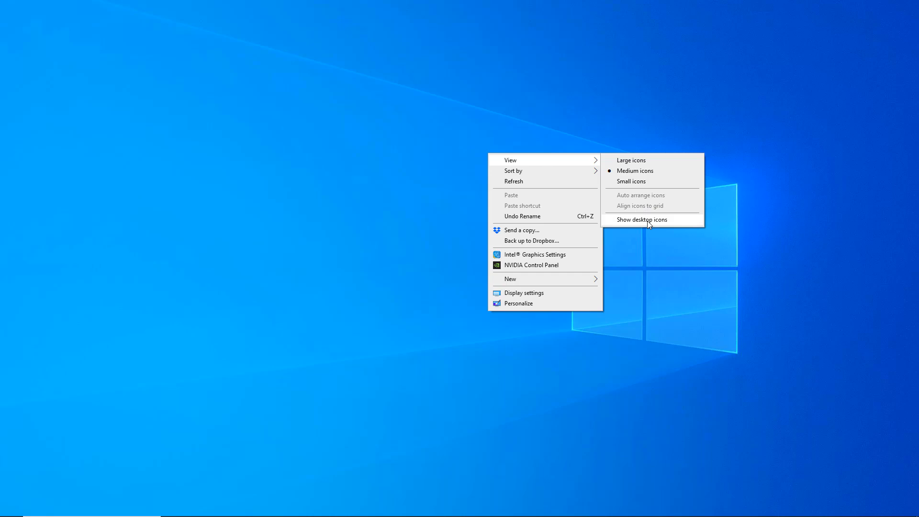
left_click(643, 220)
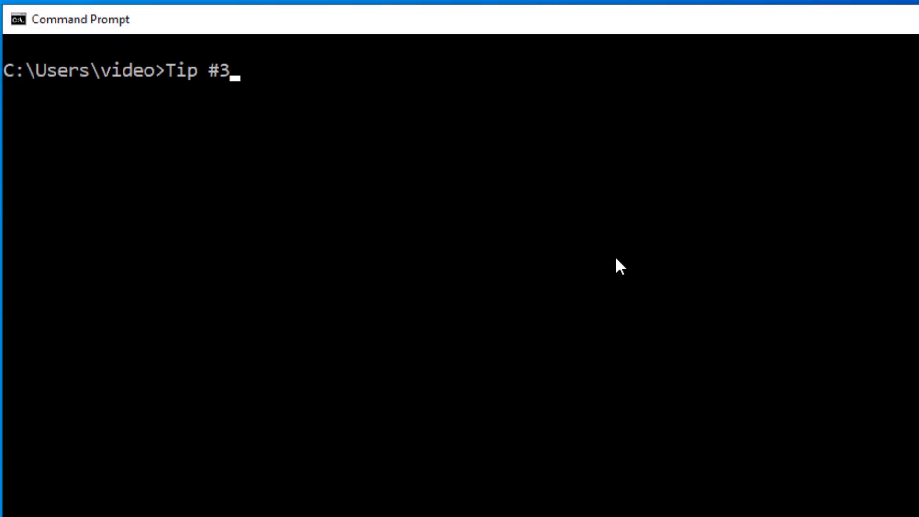
Enter the Tip #3 heading 'How to create a "secret" hidden folder on your Desktop'.
type("How to create a")
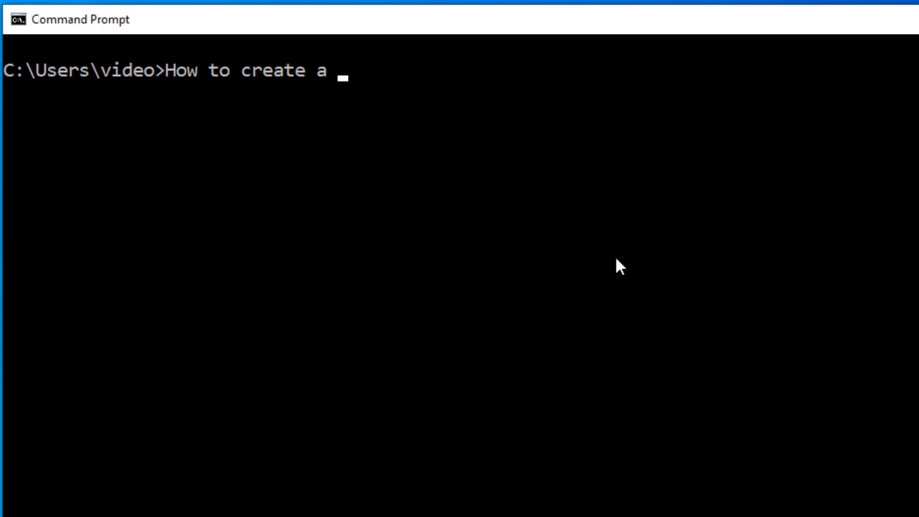
type("\"secret\" hidde")
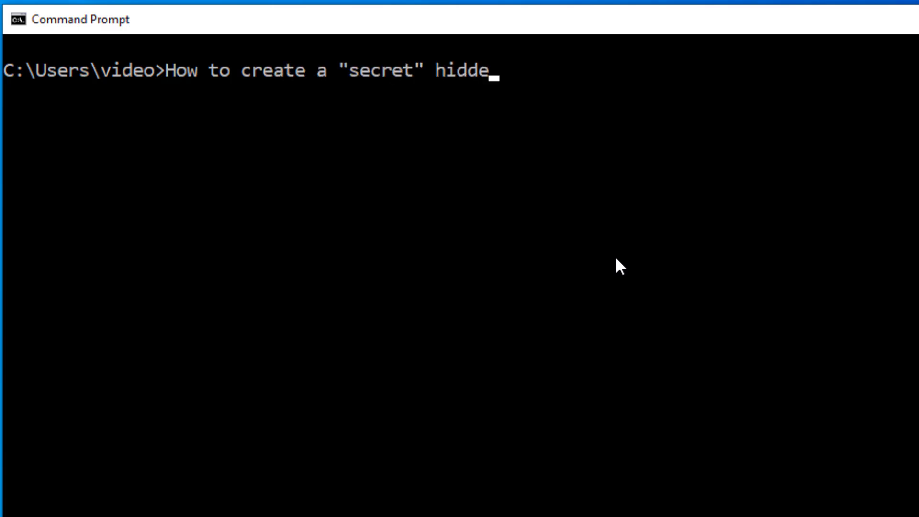
type("n folder on your Desktop")
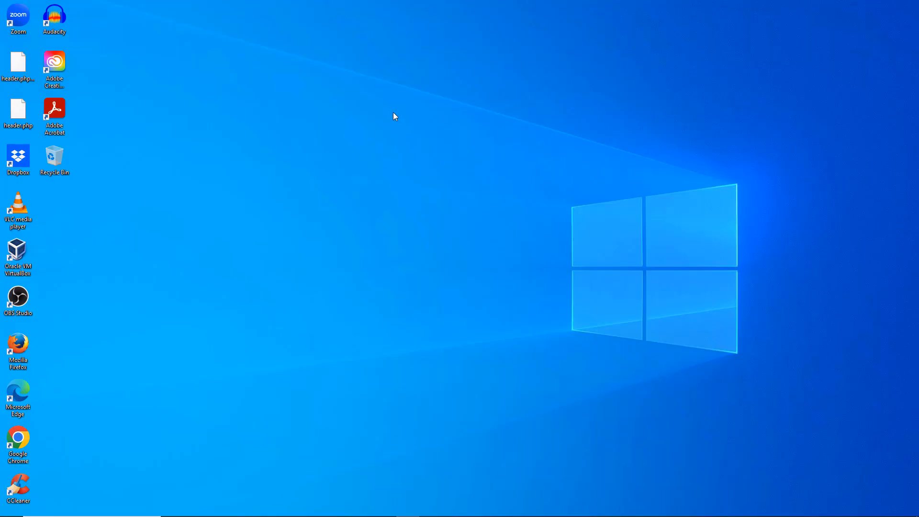
mouse_move(386, 103)
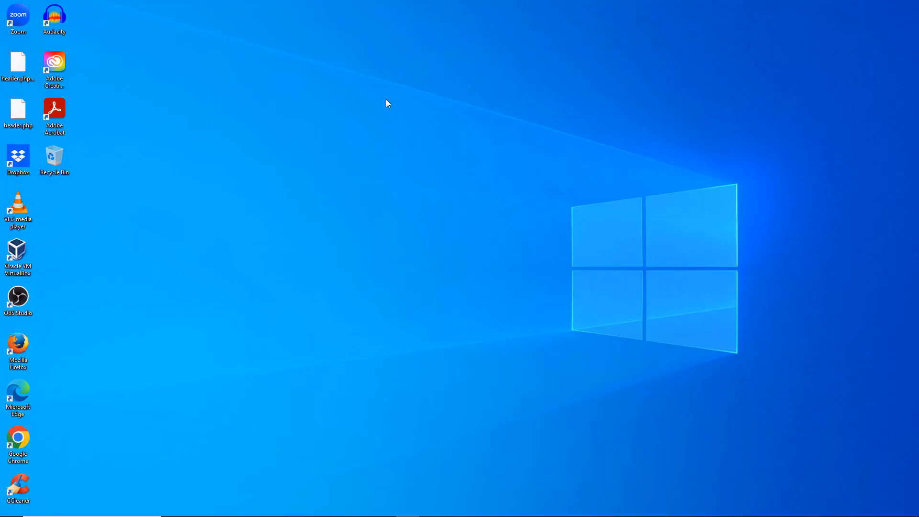
Create a new folder on the desktop via New > Folder and confirm it with a blank name.
right_click(387, 104)
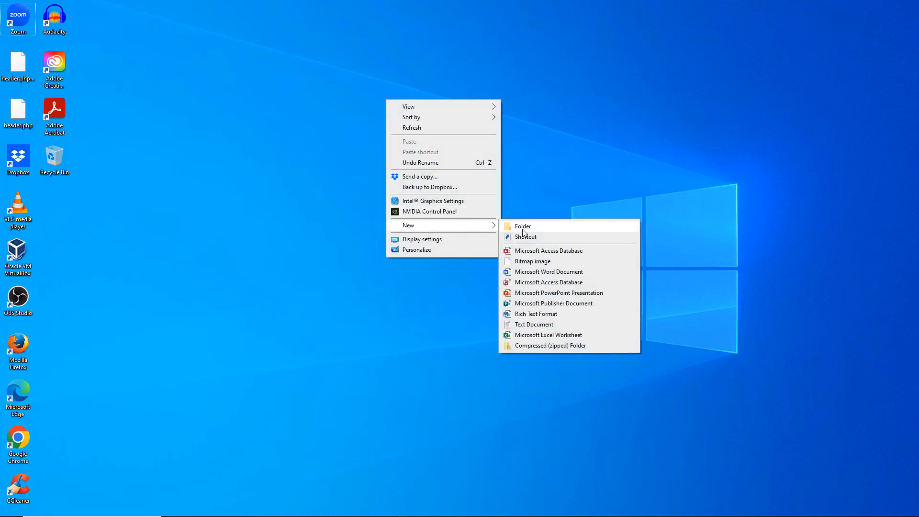
left_click(522, 226)
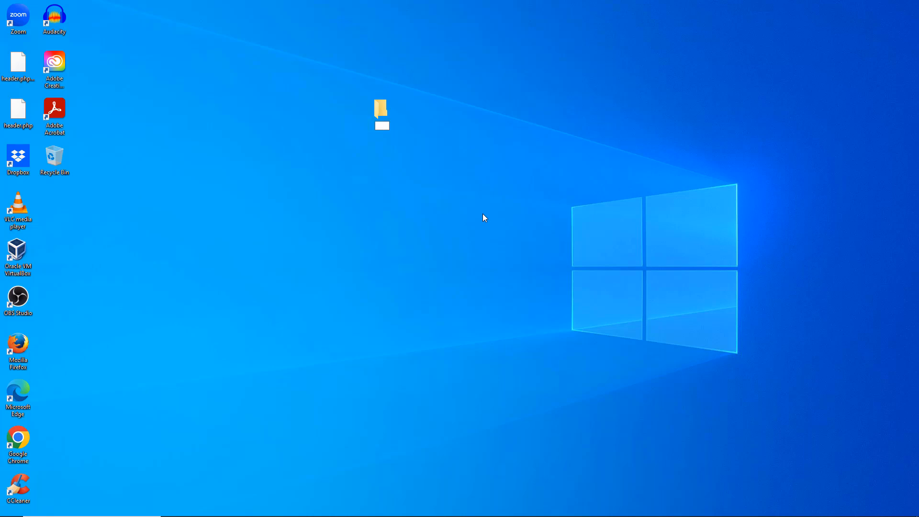
left_click(382, 111)
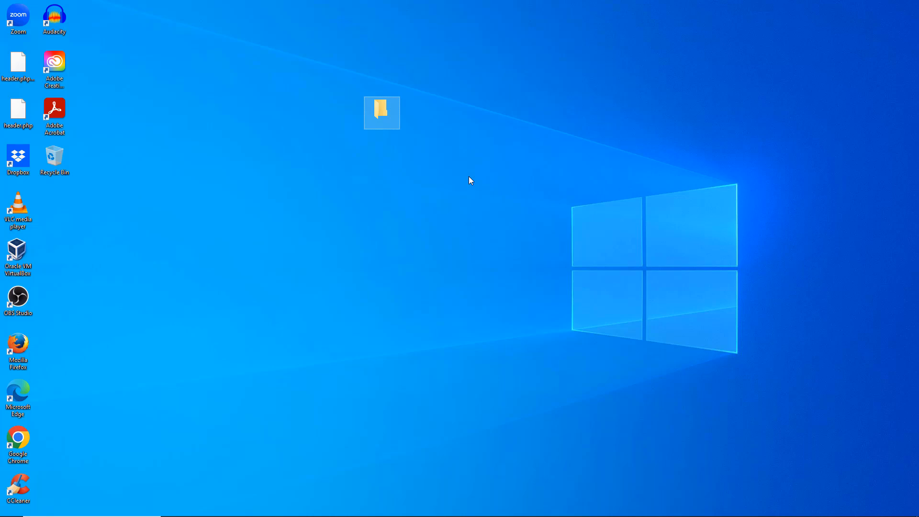
mouse_move(458, 185)
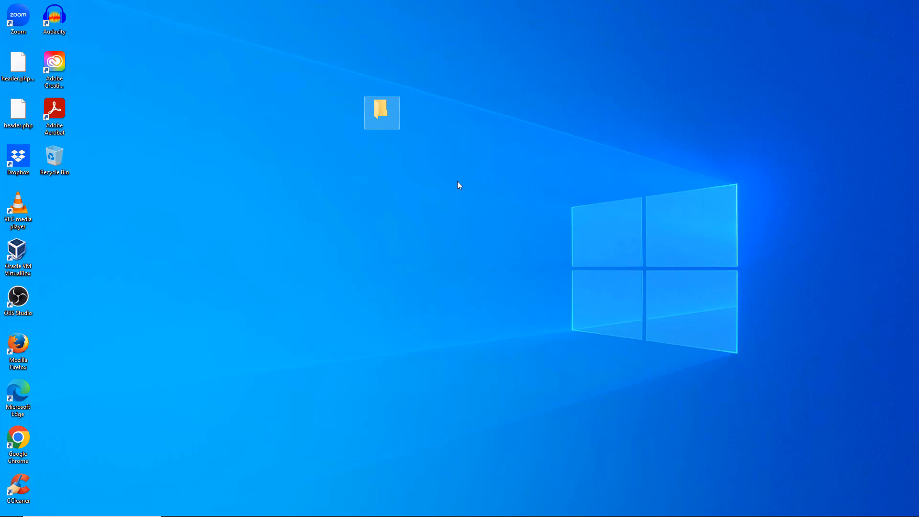
mouse_move(438, 151)
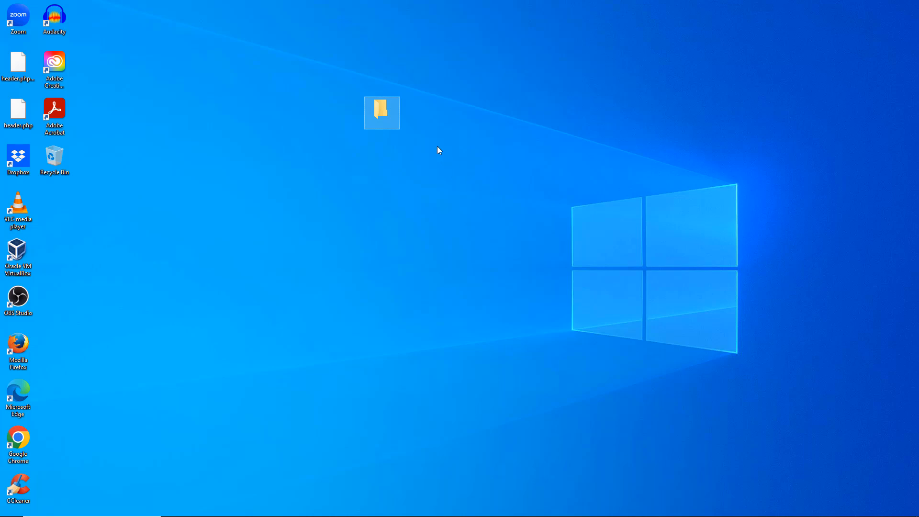
mouse_move(384, 123)
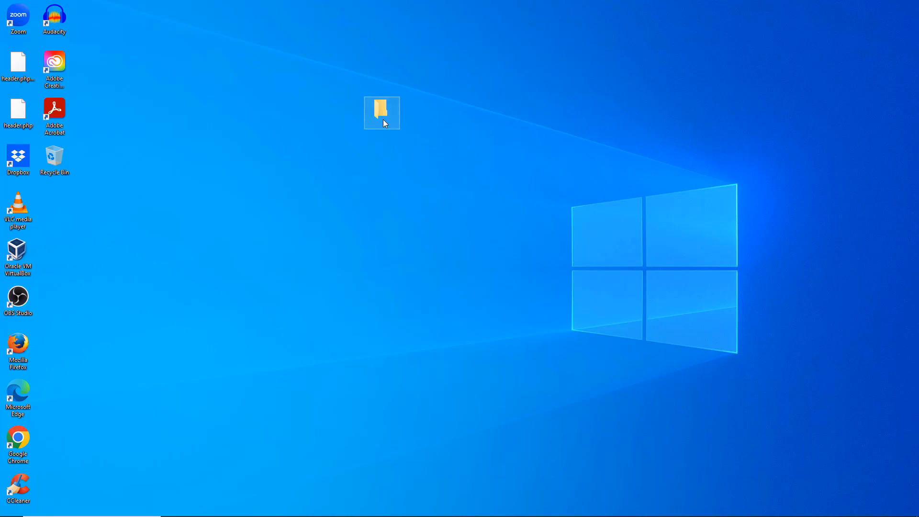
From the folder's Properties, reach the Customize settings and its Change Icon list.
right_click(382, 113)
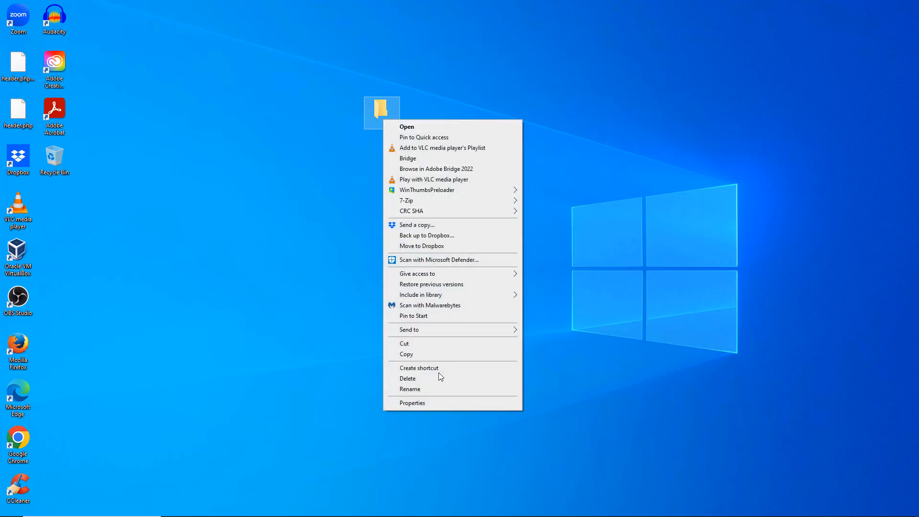
left_click(412, 403)
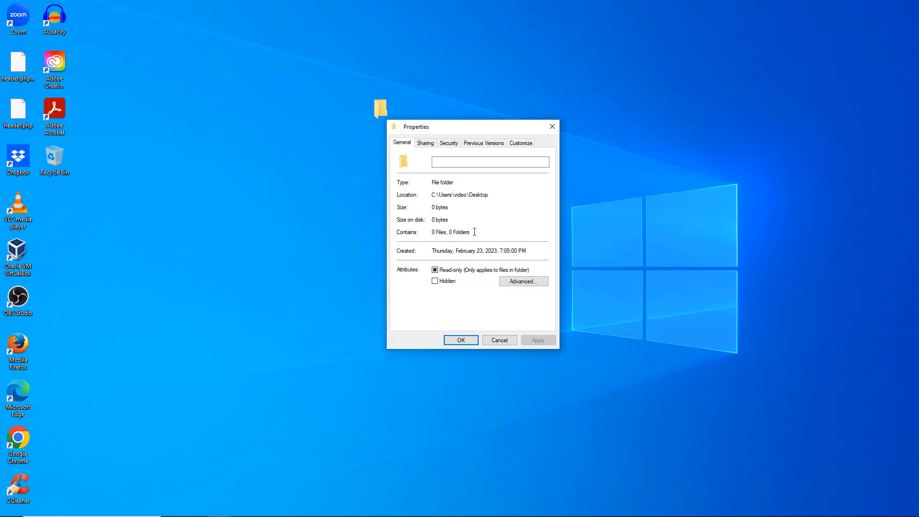
left_click(521, 143)
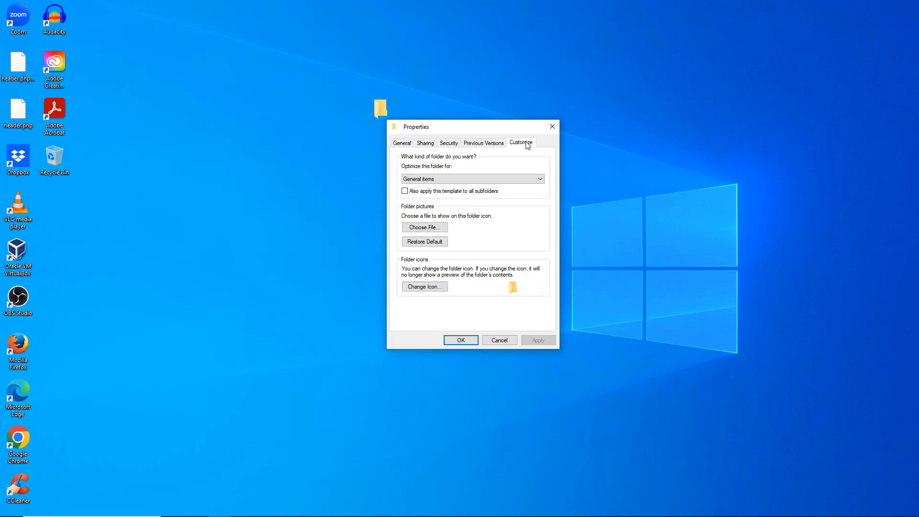
left_click(425, 286)
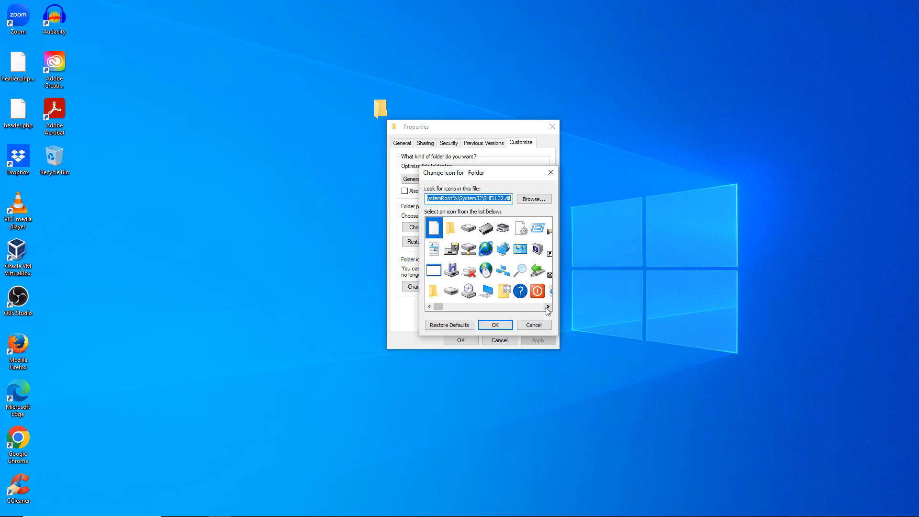
Scroll the icon list, choose the blank transparent icon and apply it to the folder.
left_click(548, 307)
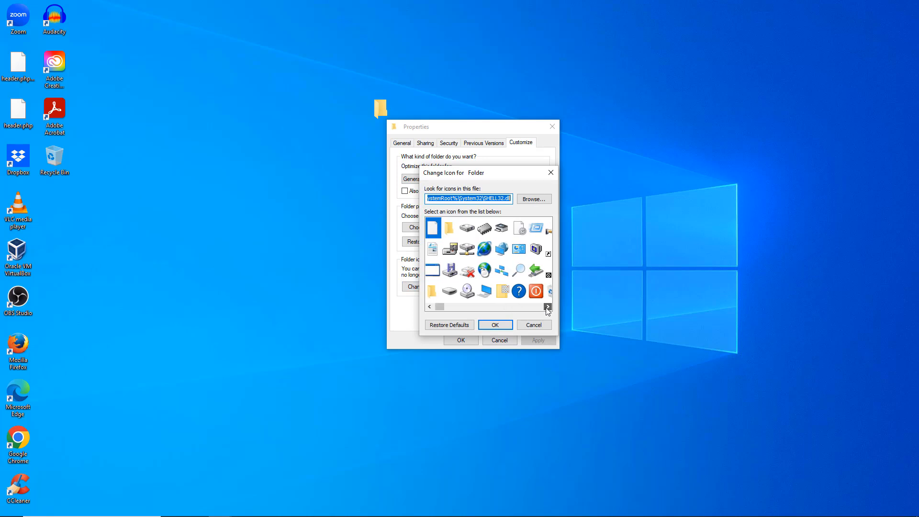
left_click(546, 306)
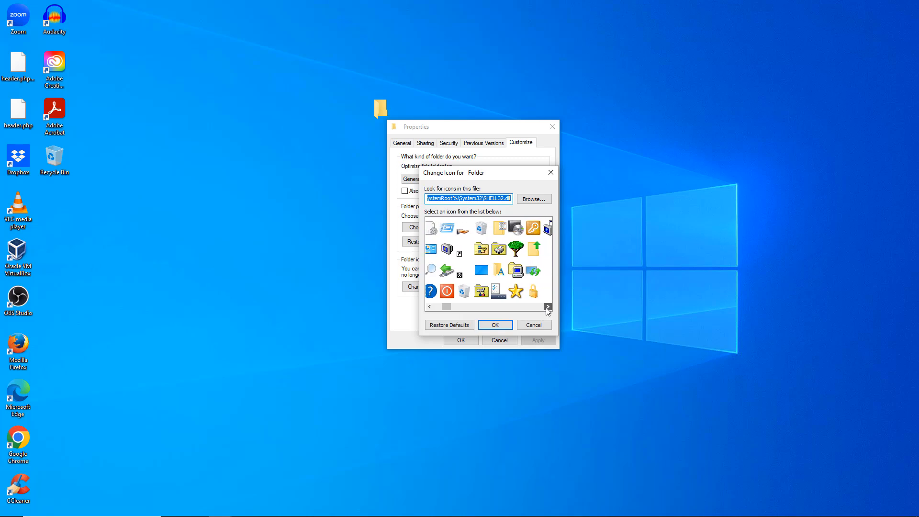
left_click(547, 307)
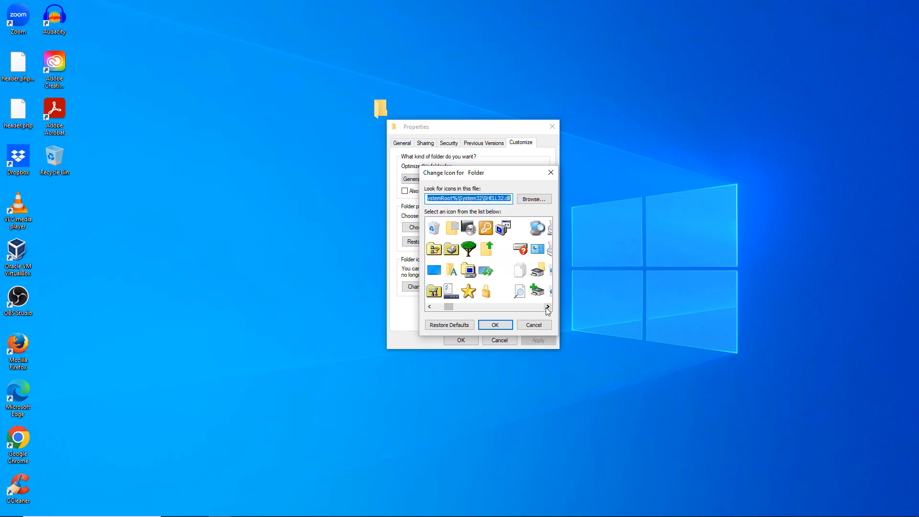
left_click(547, 306)
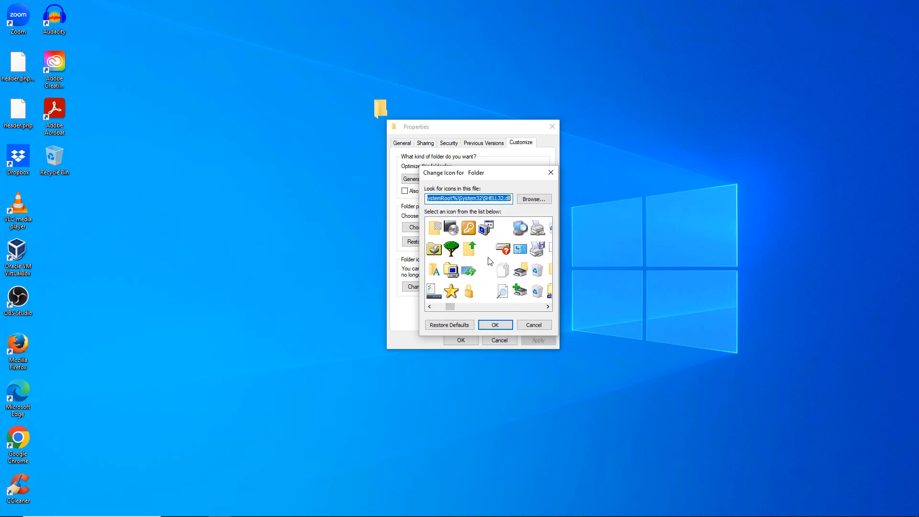
left_click(485, 291)
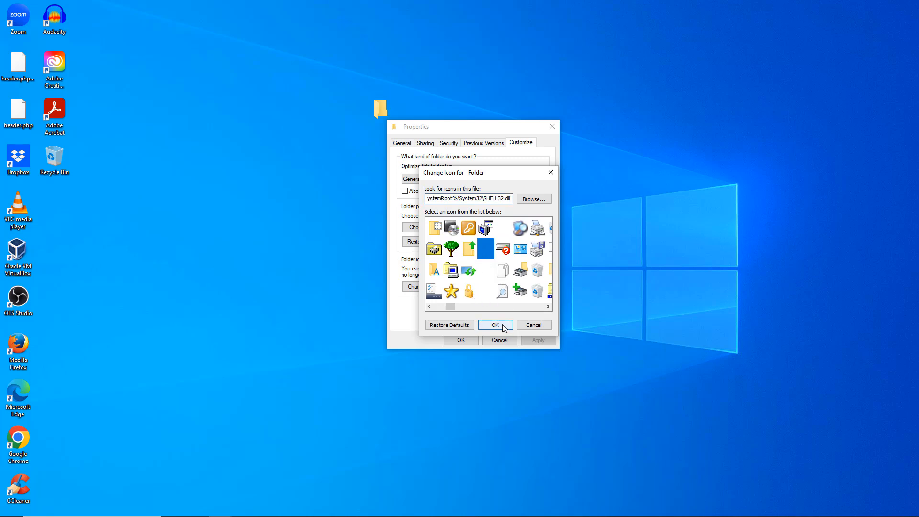
left_click(495, 325)
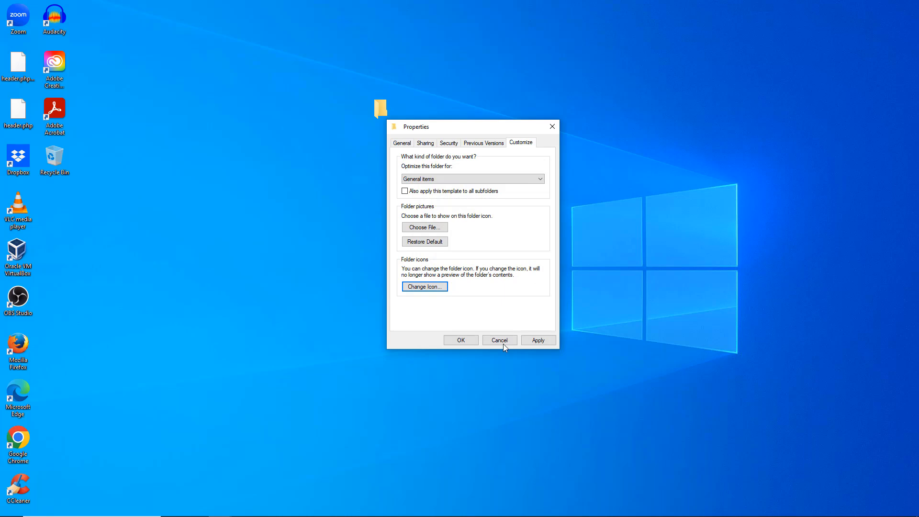
left_click(499, 340)
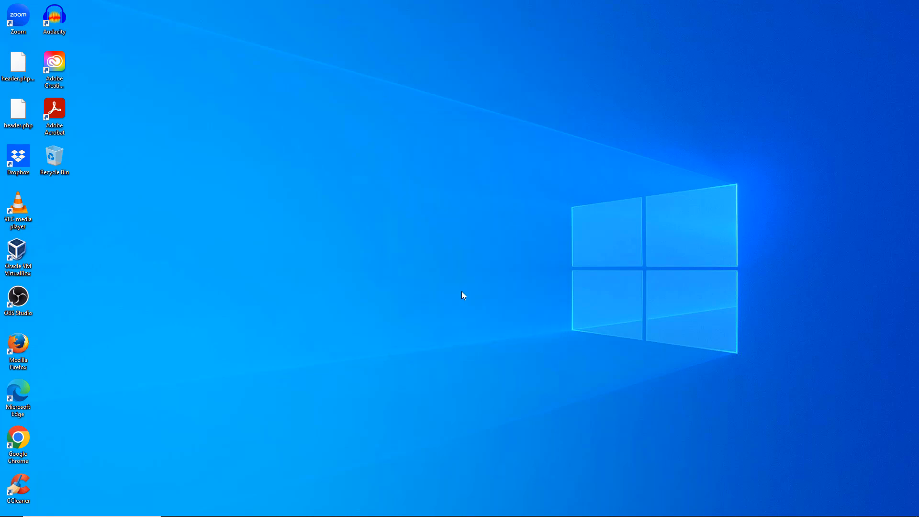
mouse_move(460, 296)
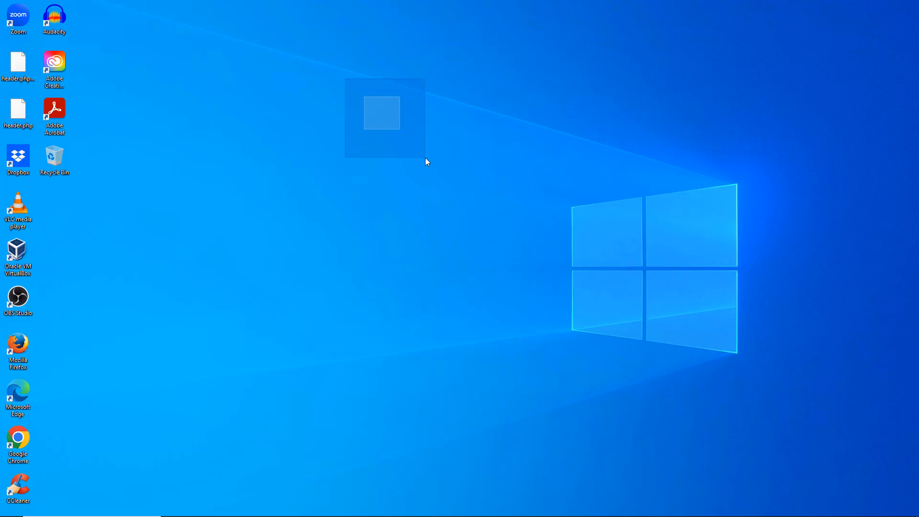
mouse_move(385, 121)
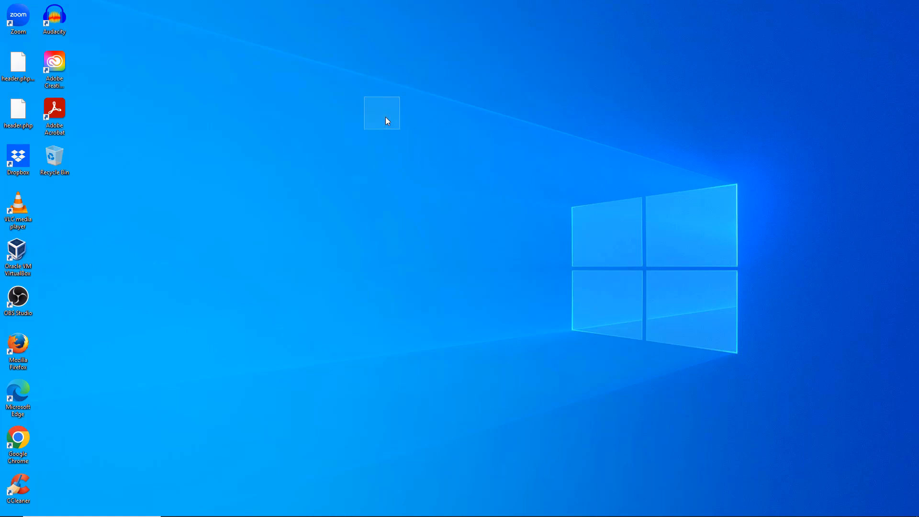
Inside the hidden folder, create a text file named super-secret-file.txt and close the window.
right_click(382, 113)
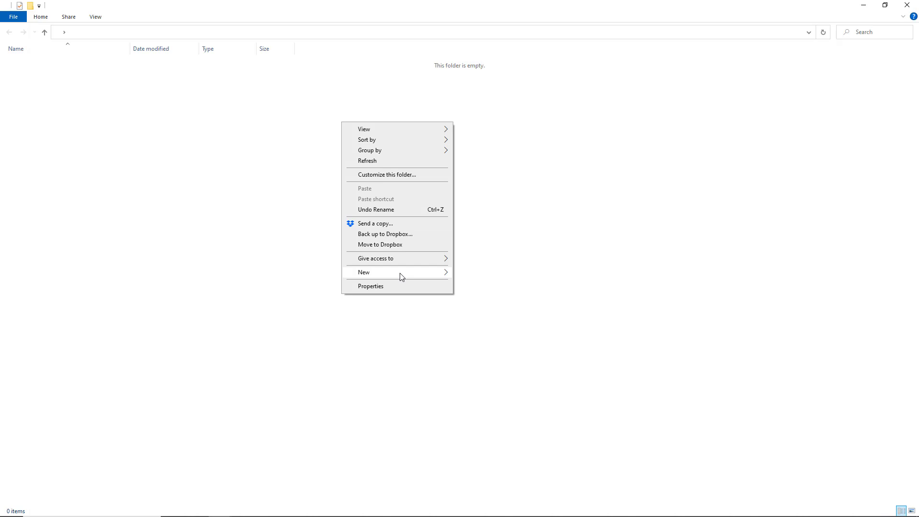
left_click(364, 272)
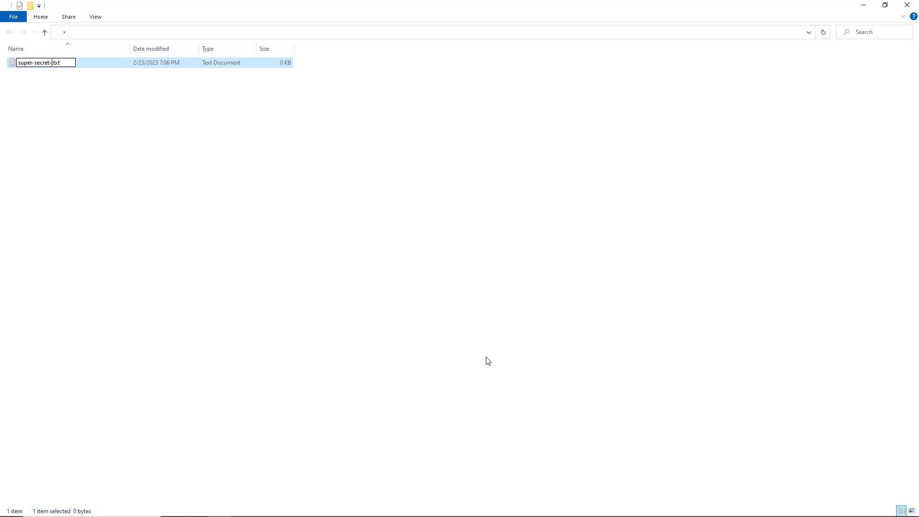
key("Return")
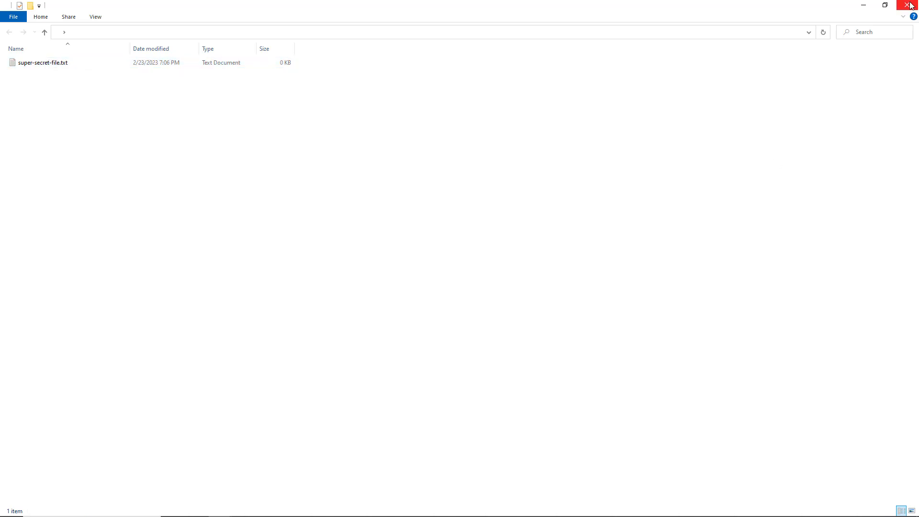
left_click(911, 5)
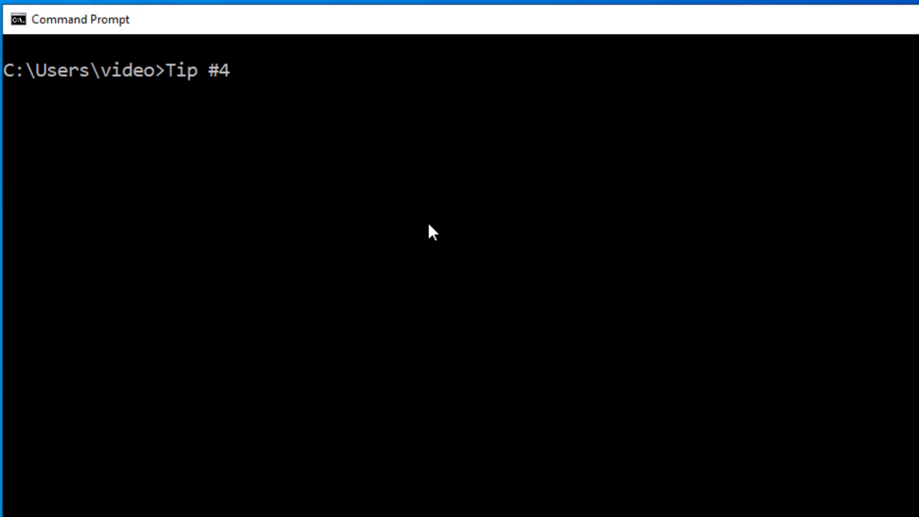
Enter the Tip #4 heading 'How to change the size of your Desktop Icons...' in Command Prompt.
type("How to change the si")
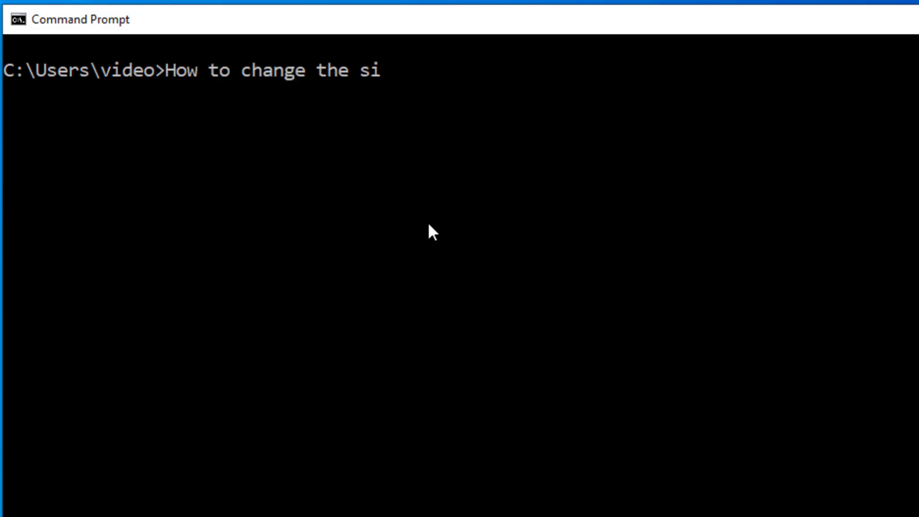
type("ze of your Desktop")
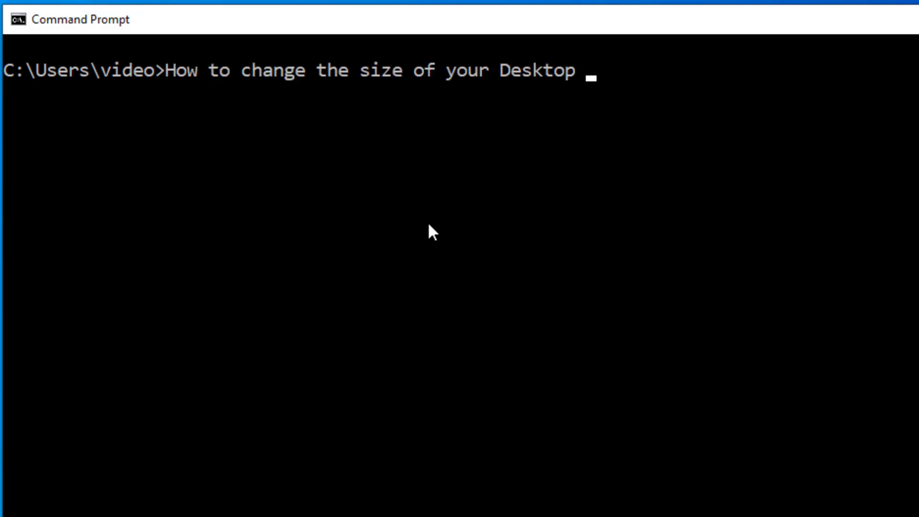
type("Icons...")
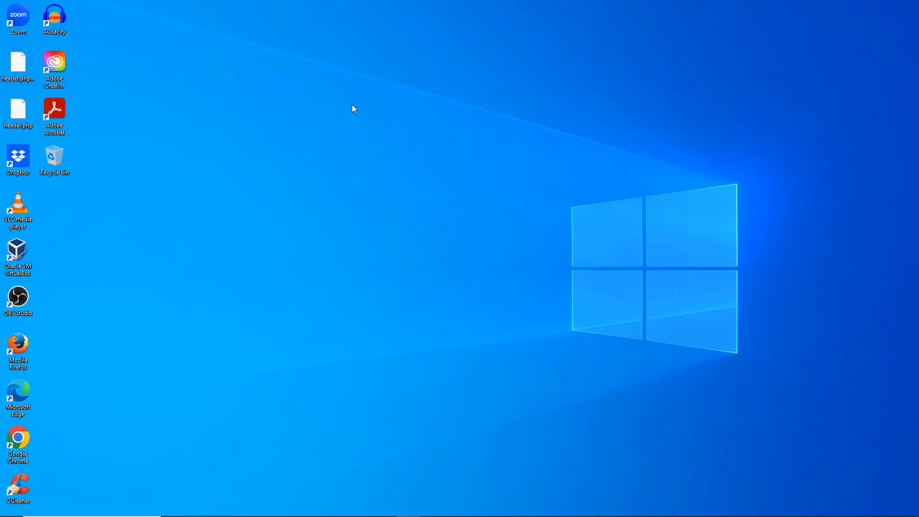
Switch the desktop icons to Small icons via the desktop View menu.
right_click(354, 109)
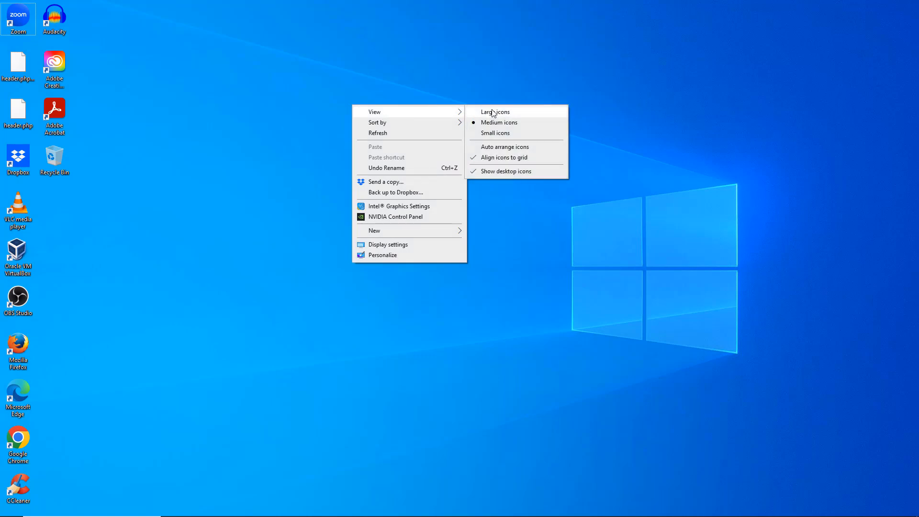
left_click(495, 112)
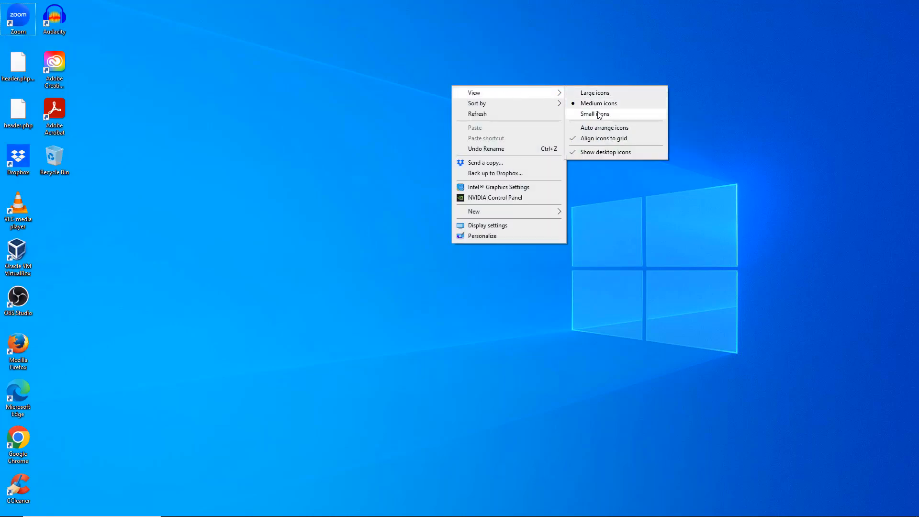
left_click(593, 114)
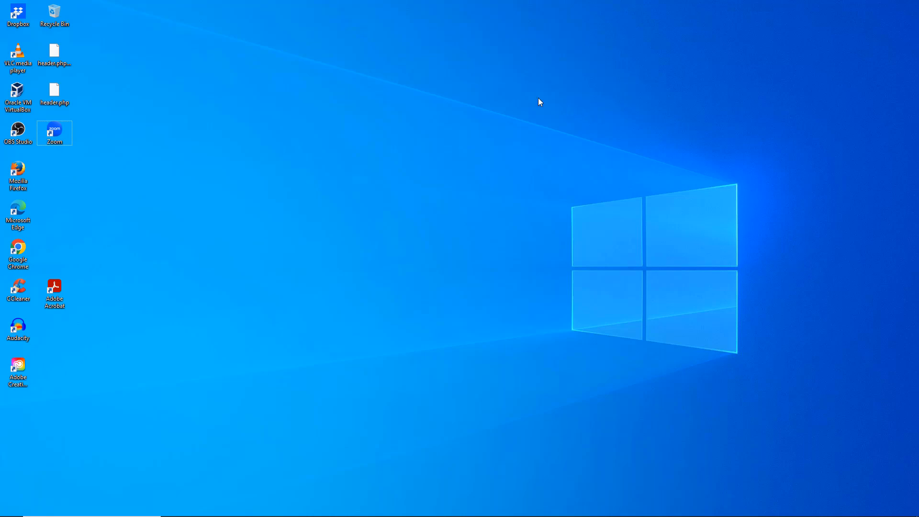
mouse_move(467, 87)
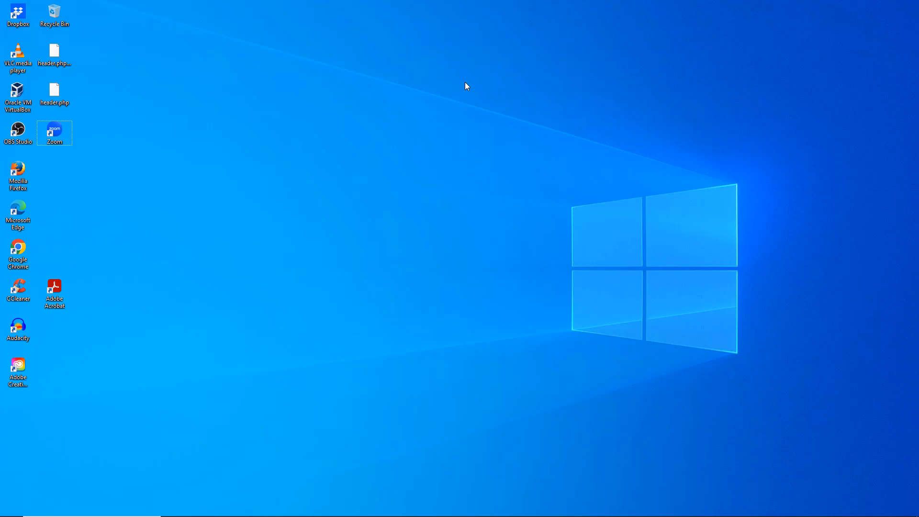
mouse_move(439, 95)
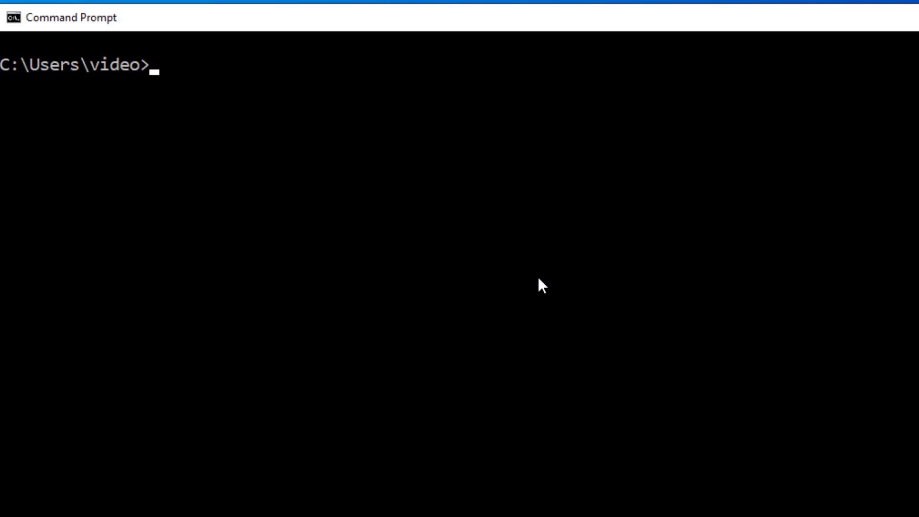
Write the heading 'How to get a new Desktop Wallpaper image everyday from Bing "automagically"' at the prompt.
type("How to get a new")
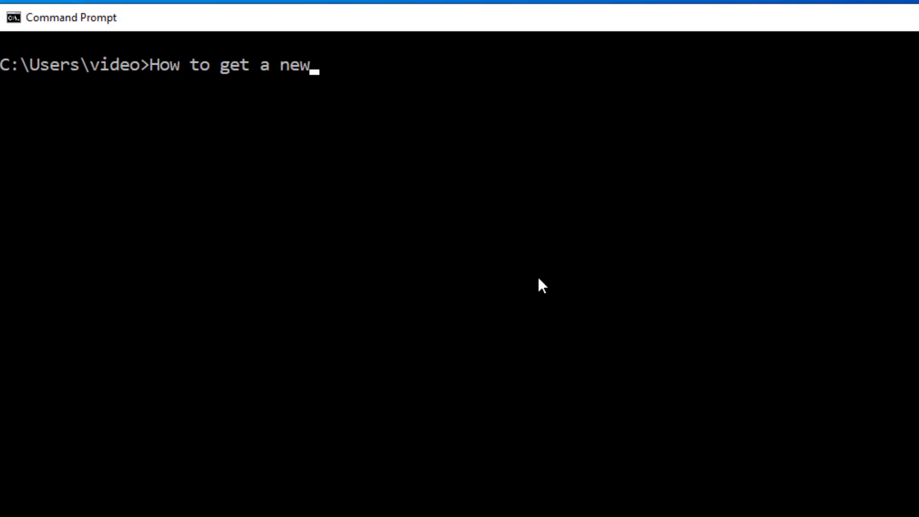
type("Desktop Wallpaper image ever")
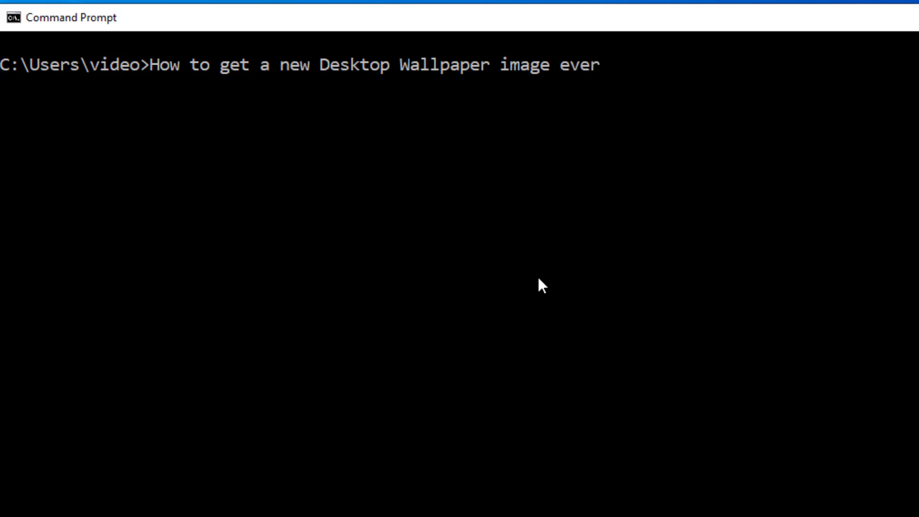
type("yday from Bing")
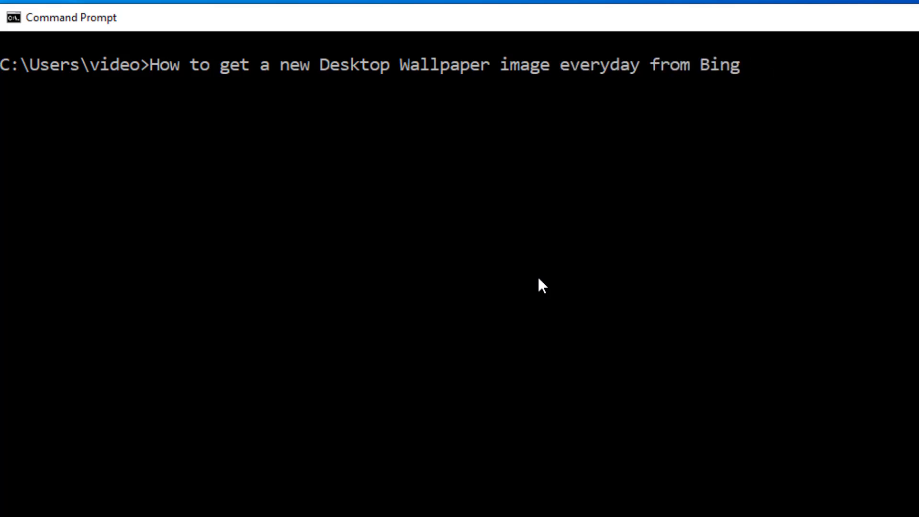
type("\"automagicall")
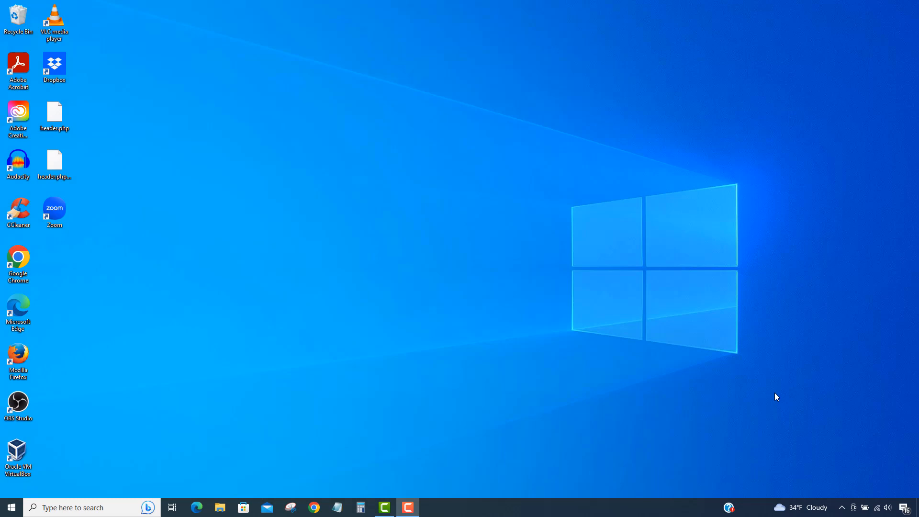
mouse_move(787, 341)
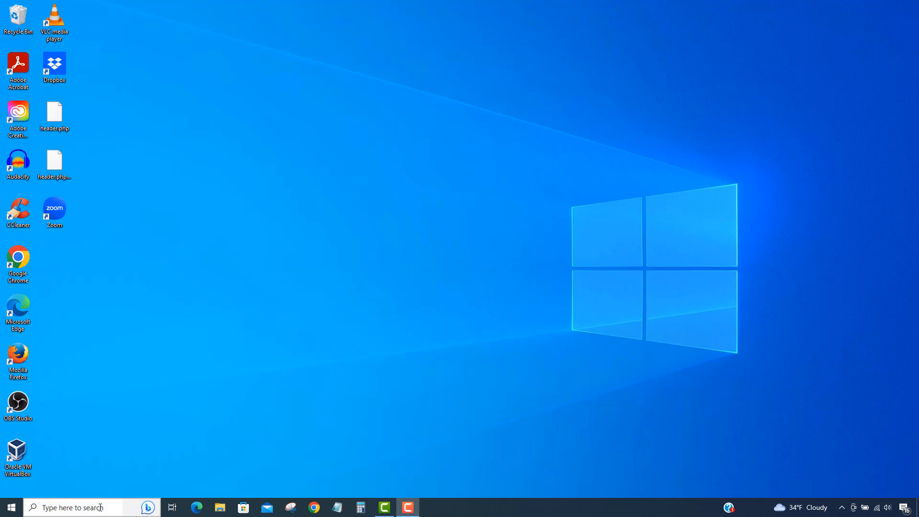
Search Windows for 'bing wallpaper app' and start the Bing Wallpaper App download.
left_click(70, 508)
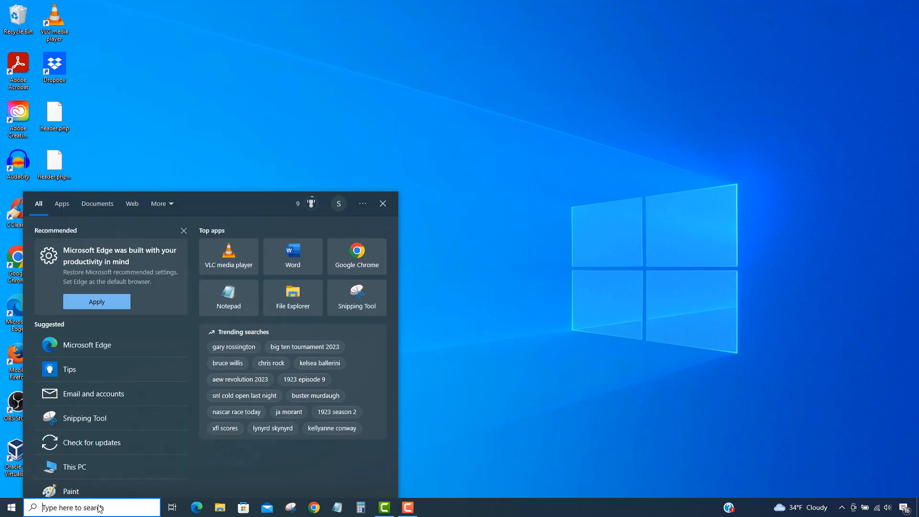
type("bing")
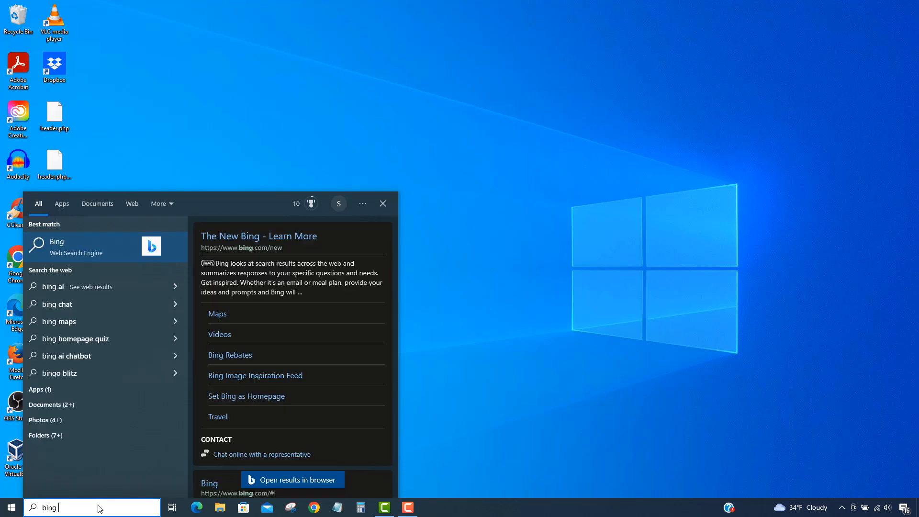
type("wallpaper app")
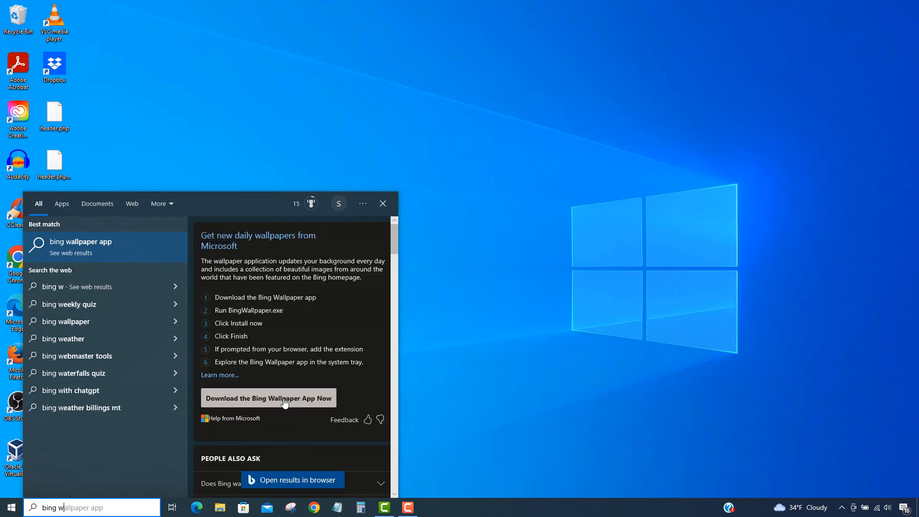
left_click(268, 399)
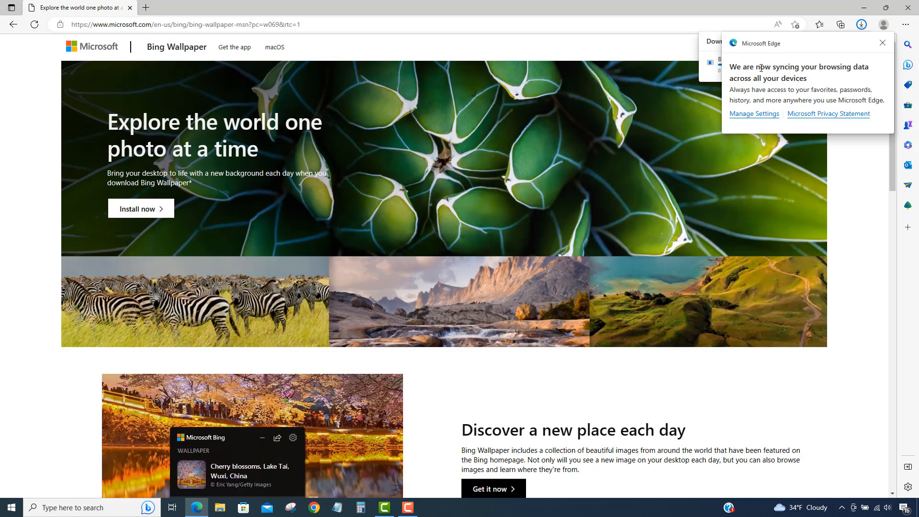
Dismiss the Edge sync notice and show BingWallpaper.exe in the downloads list.
left_click(882, 42)
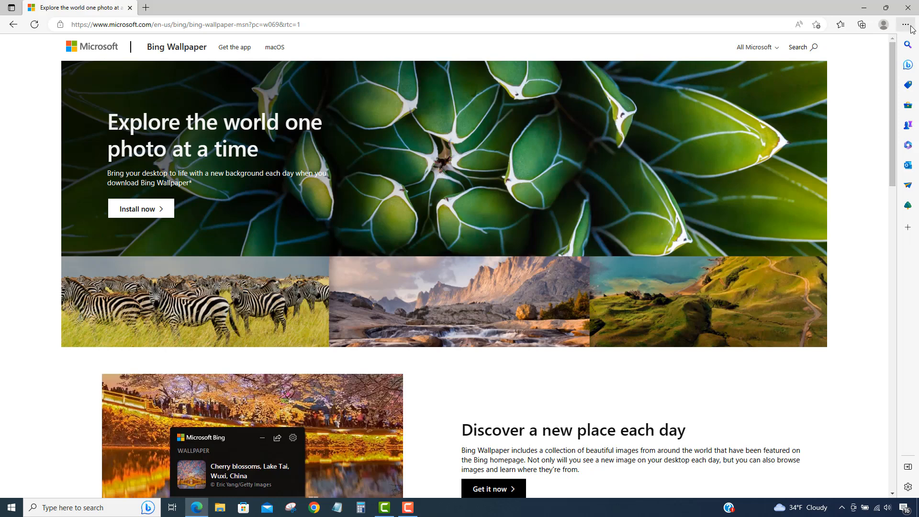
left_click(862, 24)
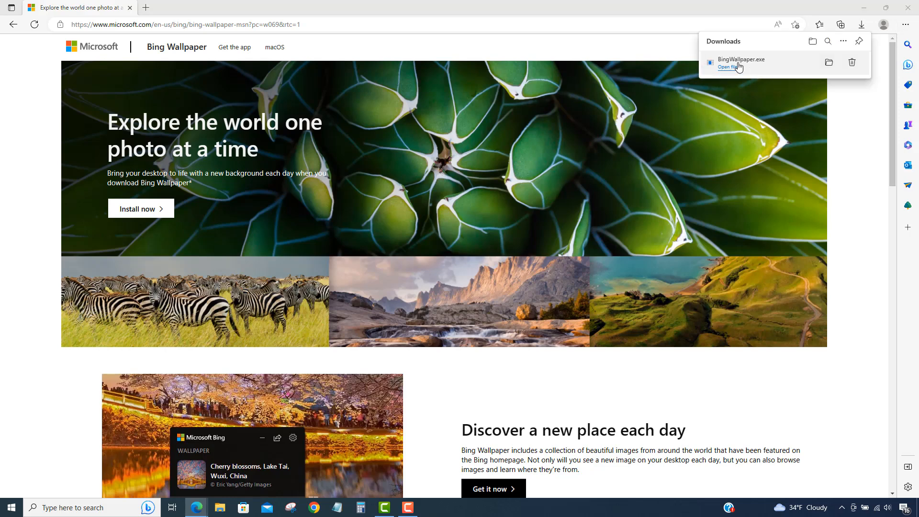
mouse_move(644, 238)
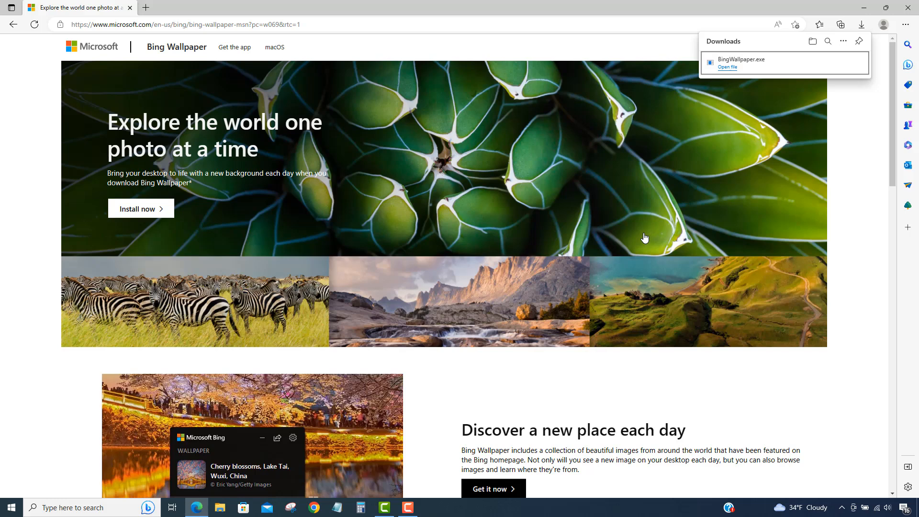
Install Bing Wallpaper with the MSN homepage and Bing default-search options unchecked, then finish.
left_click(727, 67)
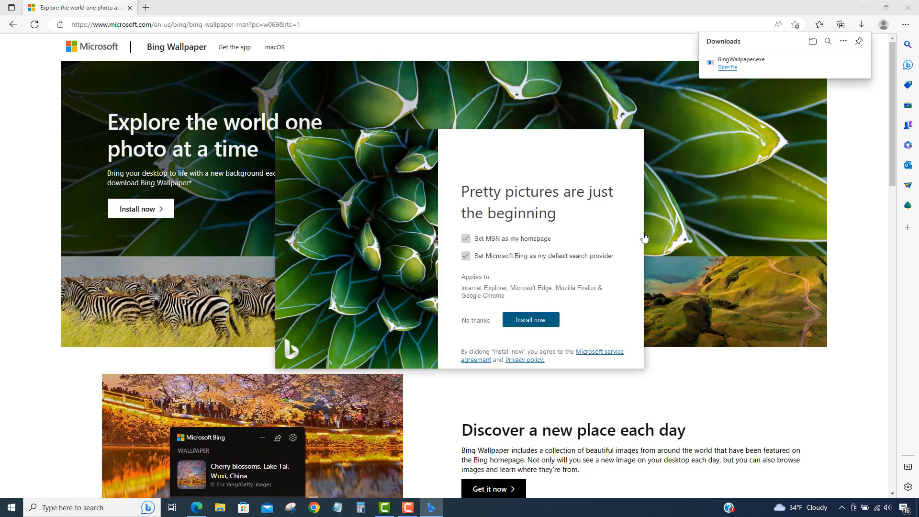
left_click(467, 238)
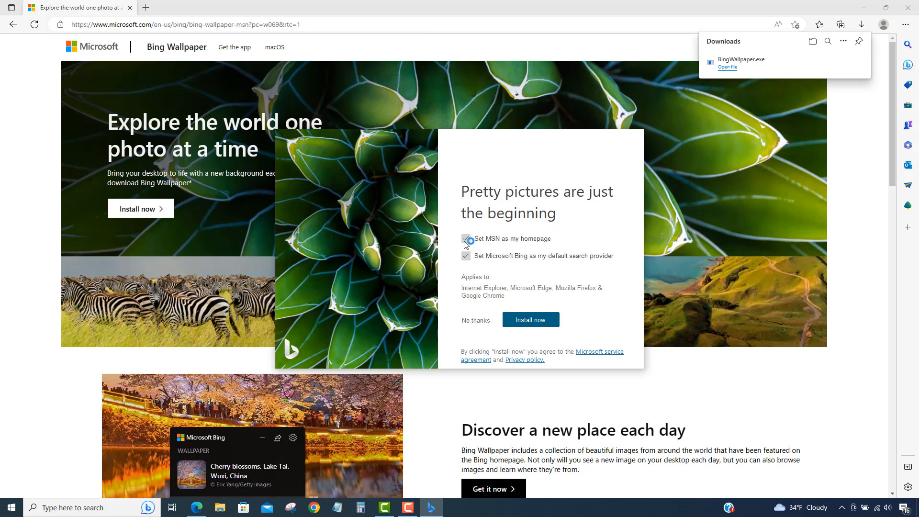
left_click(466, 238)
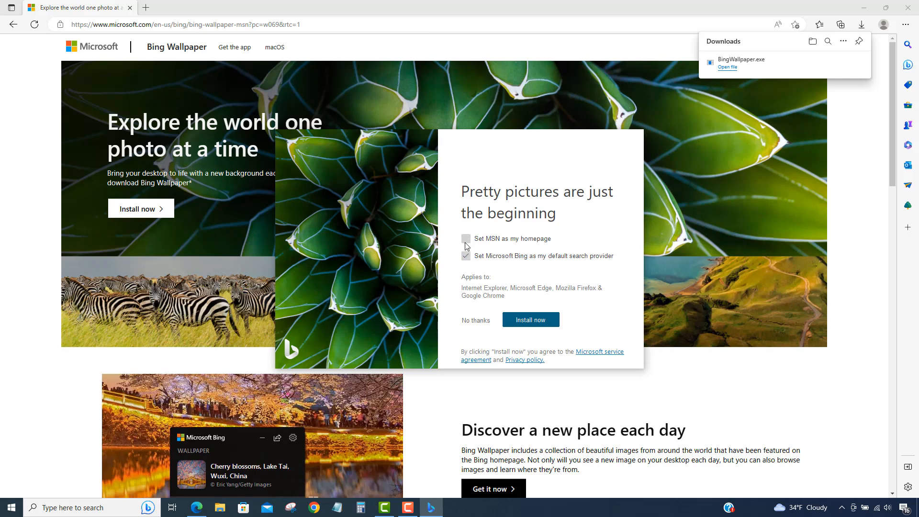
left_click(467, 256)
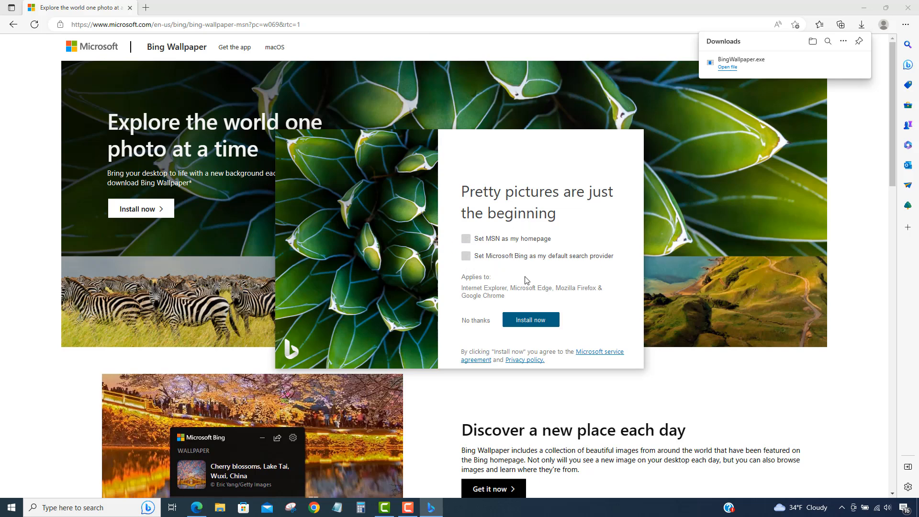
left_click(531, 320)
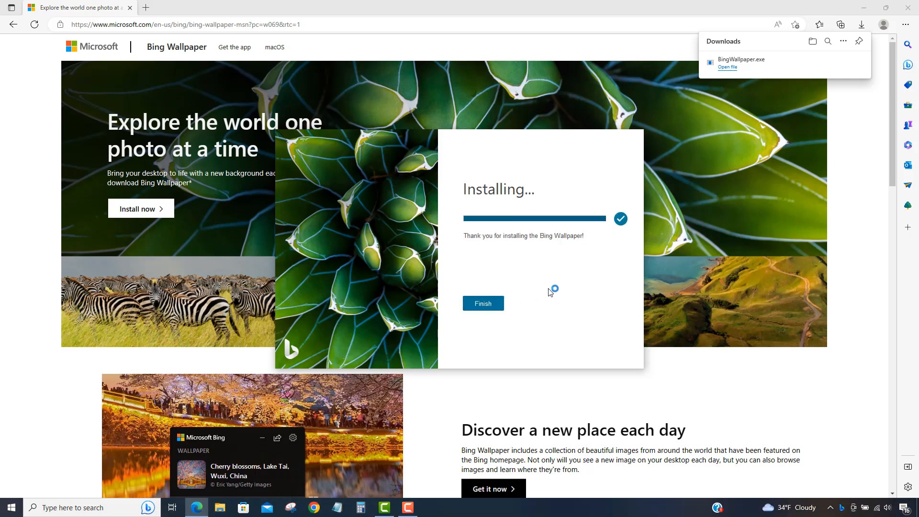
left_click(483, 304)
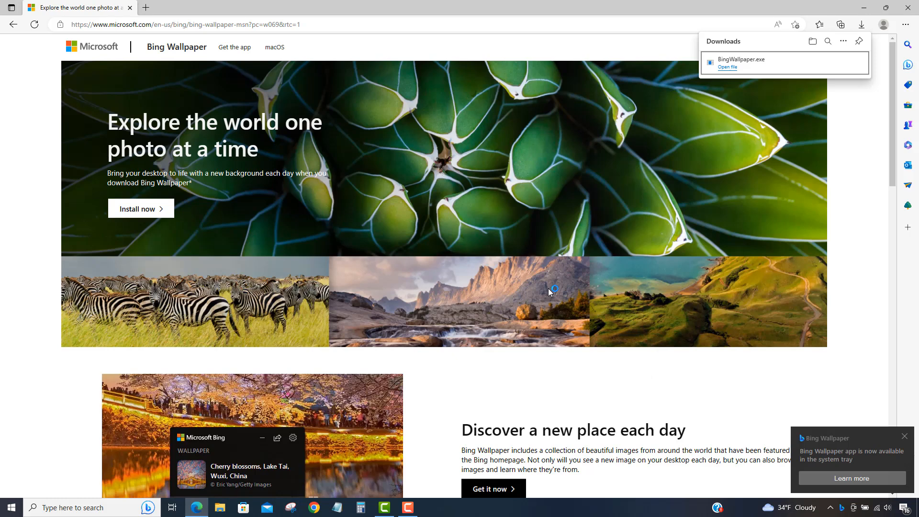
mouse_move(846, 459)
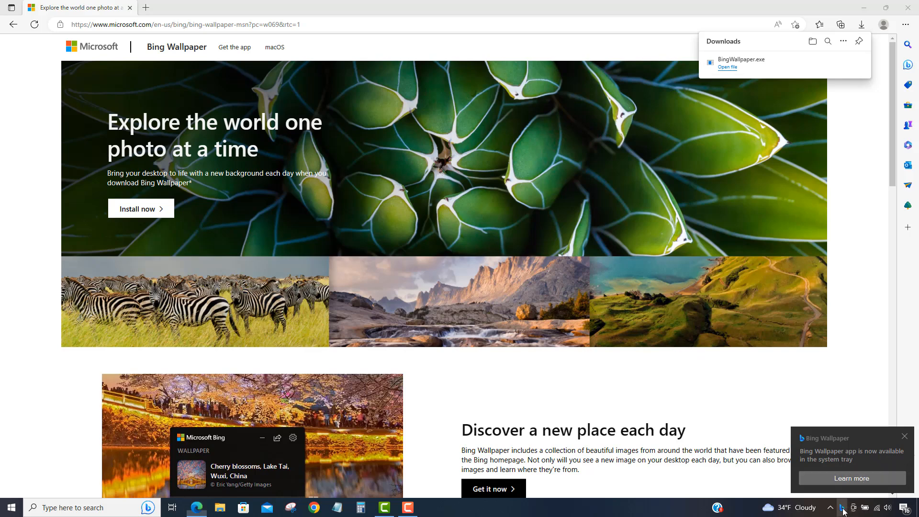
Show the Bing Wallpaper tray panel and follow the cherry-blossom photo's title link to its Bing page.
left_click(843, 508)
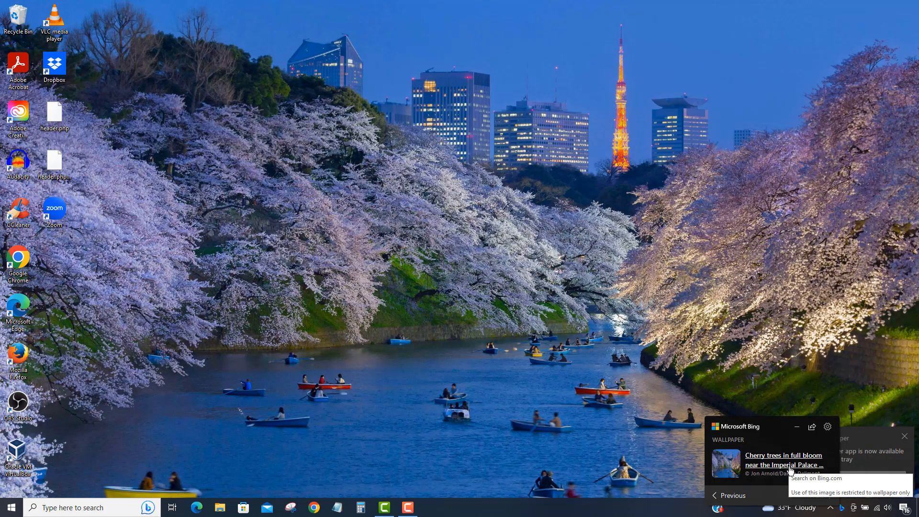
mouse_move(789, 472)
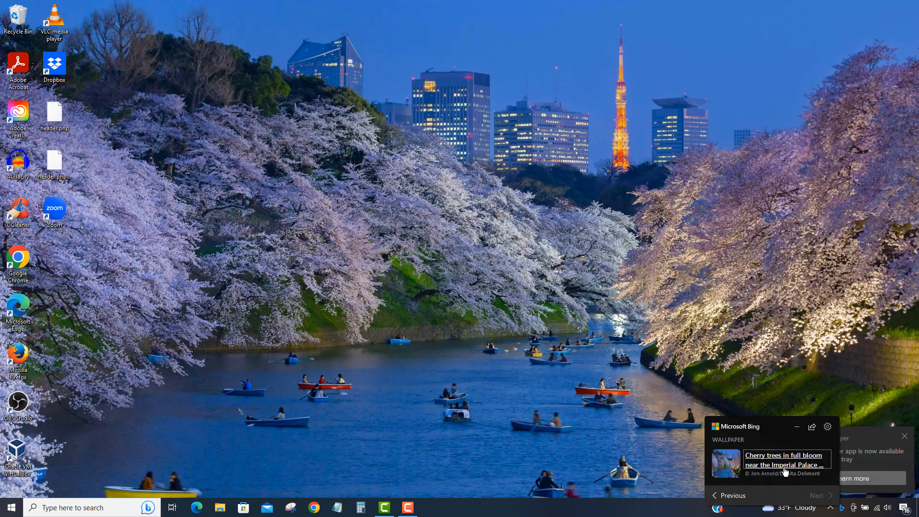
left_click(785, 461)
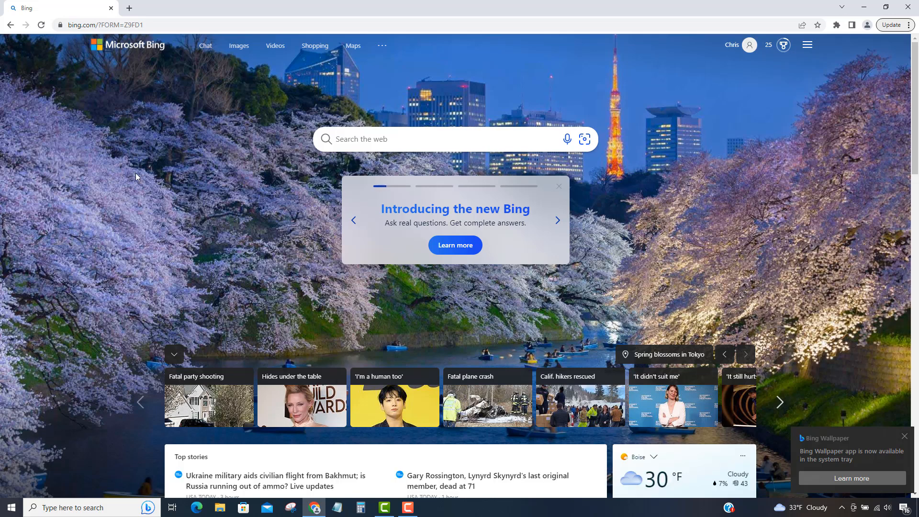
mouse_move(199, 194)
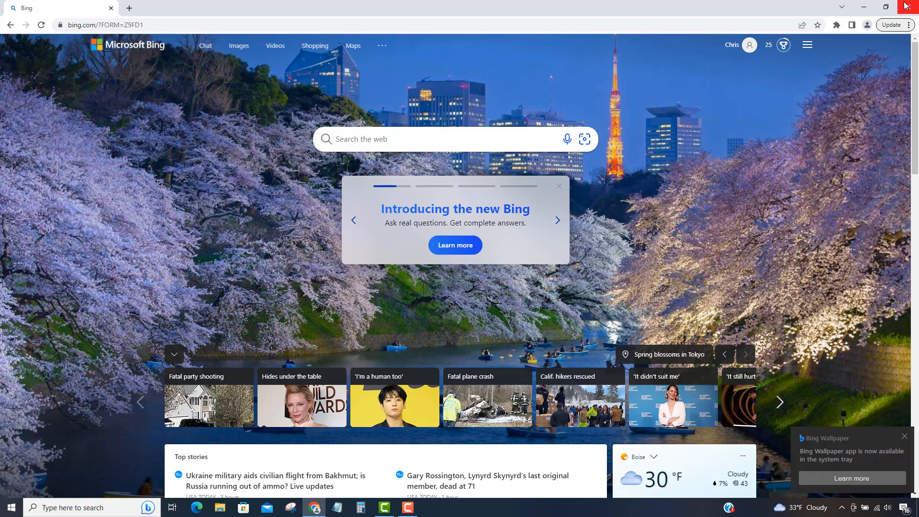
mouse_move(908, 5)
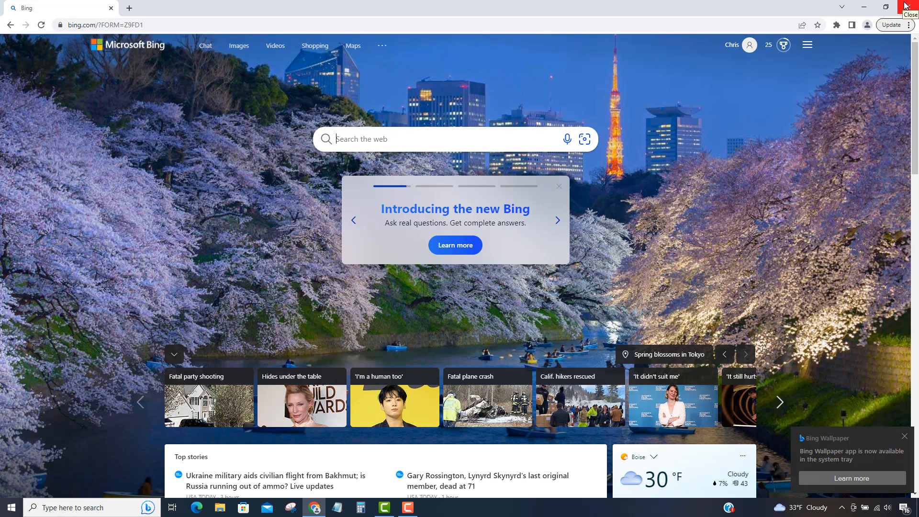
Close the browser window showing the matching cherry-blossom Bing homepage.
left_click(557, 221)
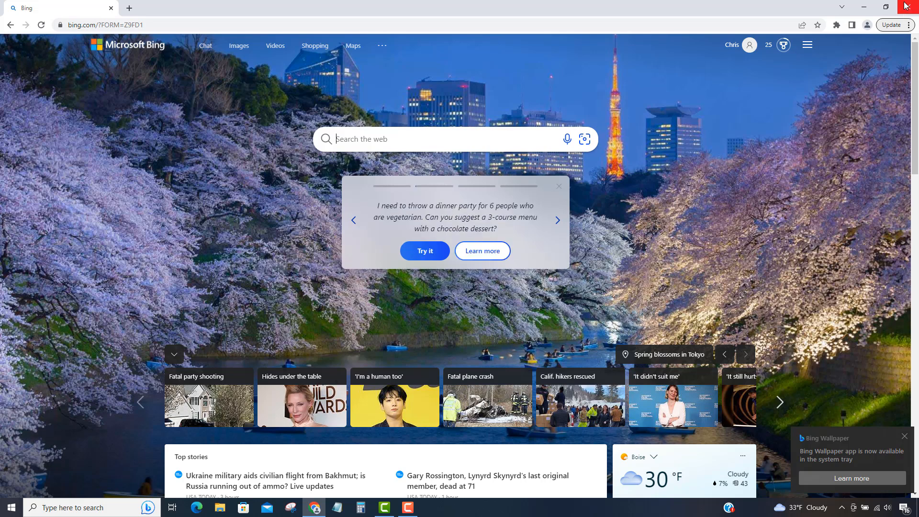
left_click(557, 221)
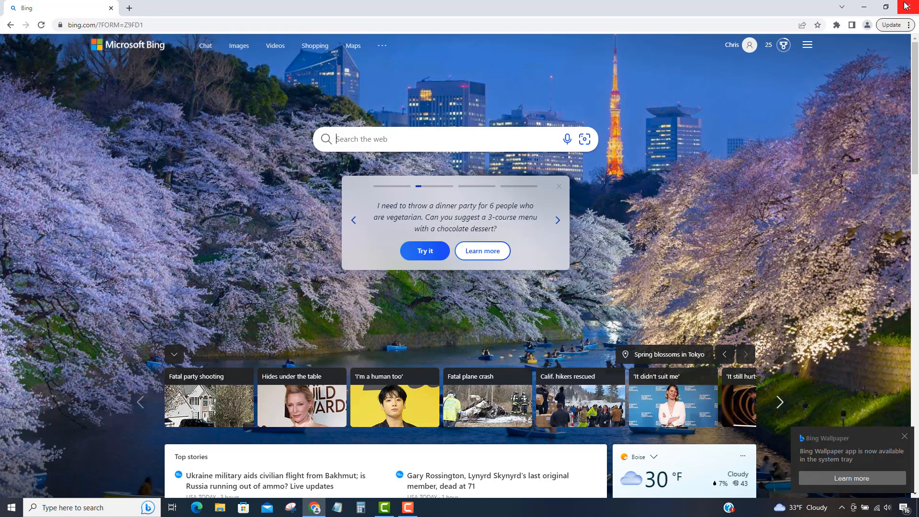